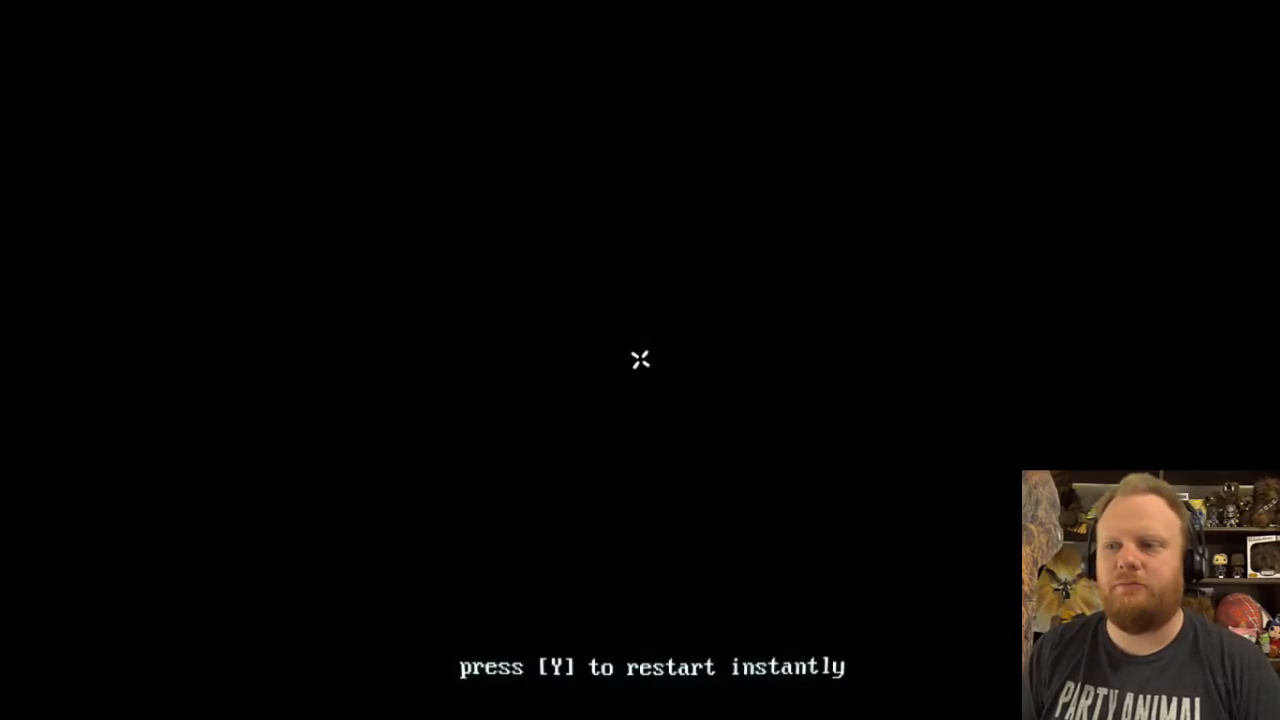
key(y)
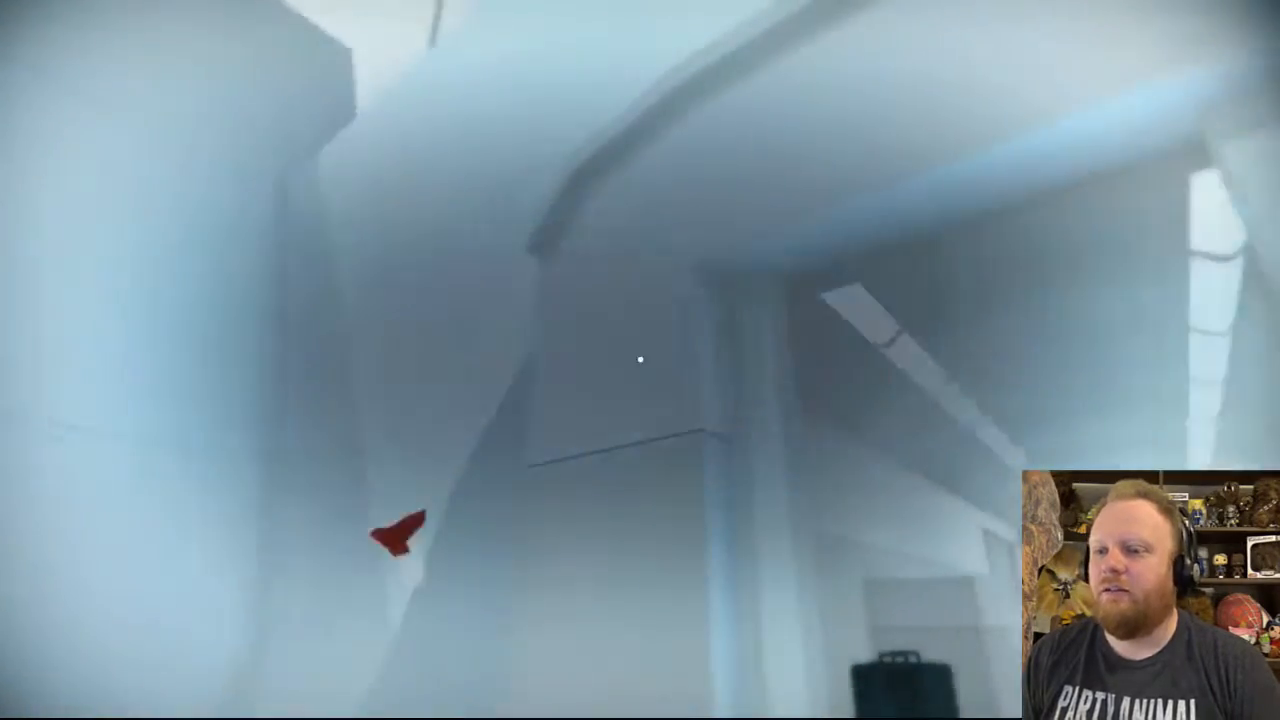
mouse_move(640, 360)
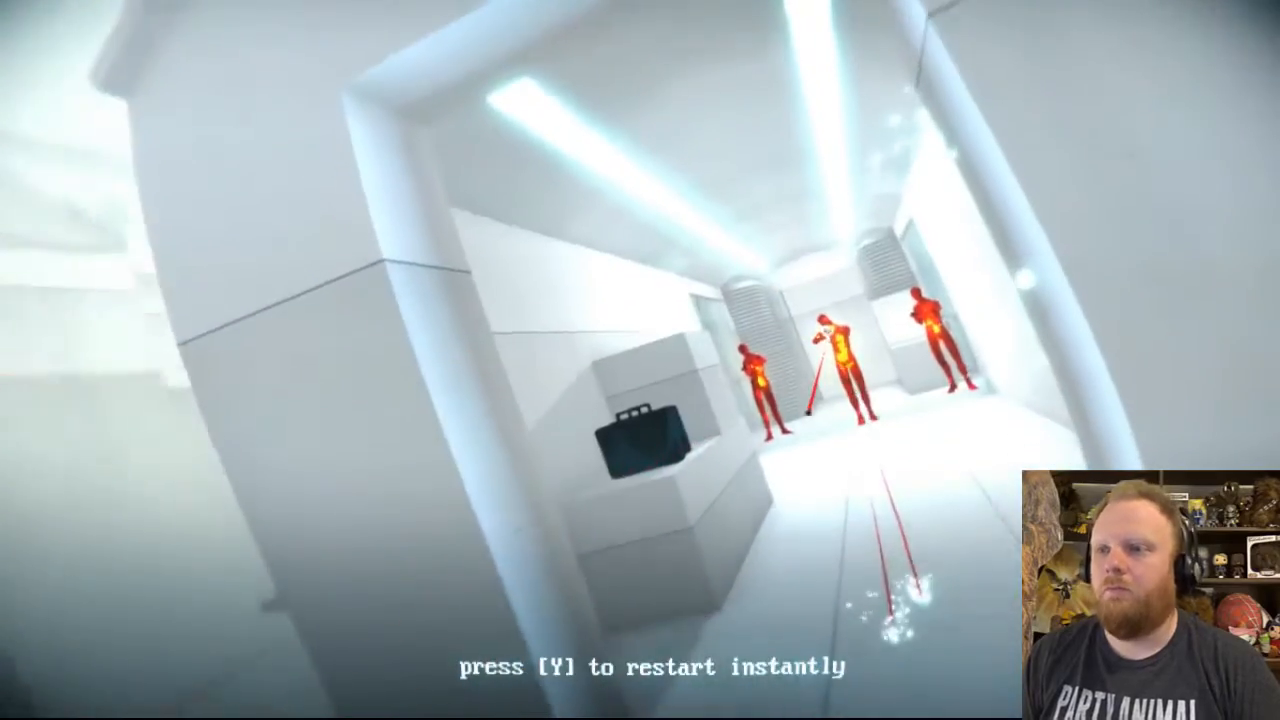
key(y)
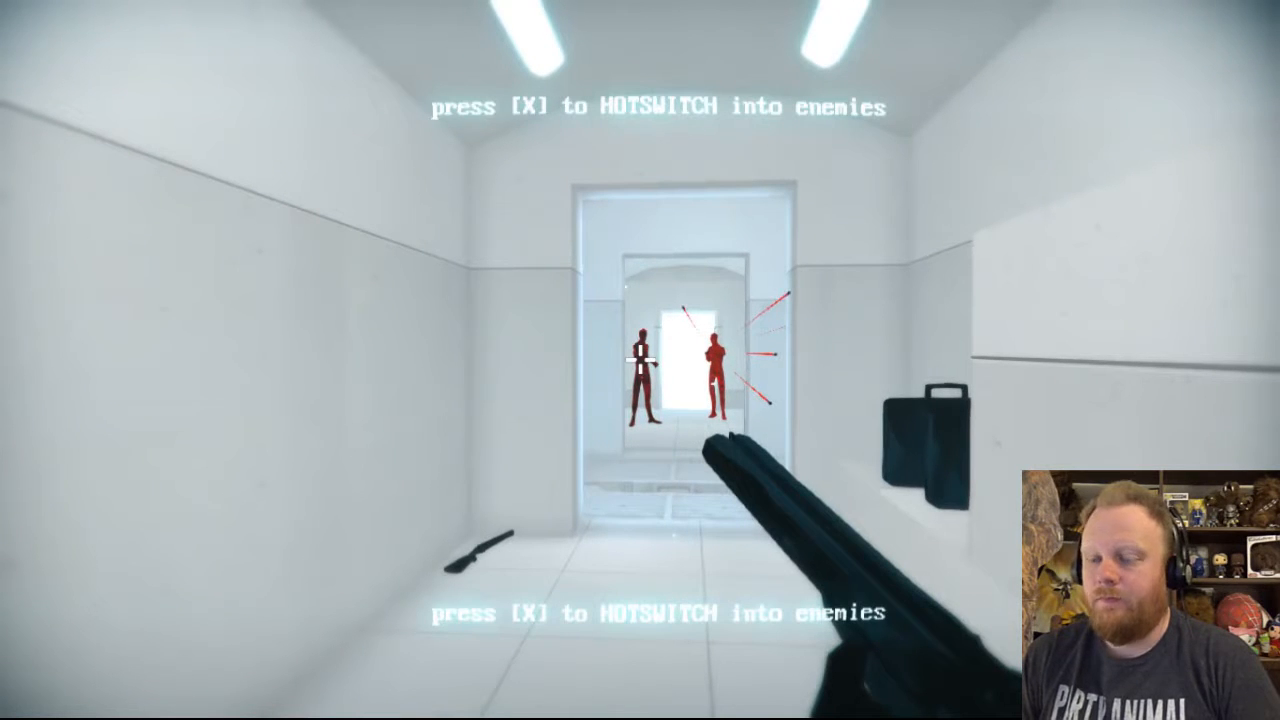
key(x)
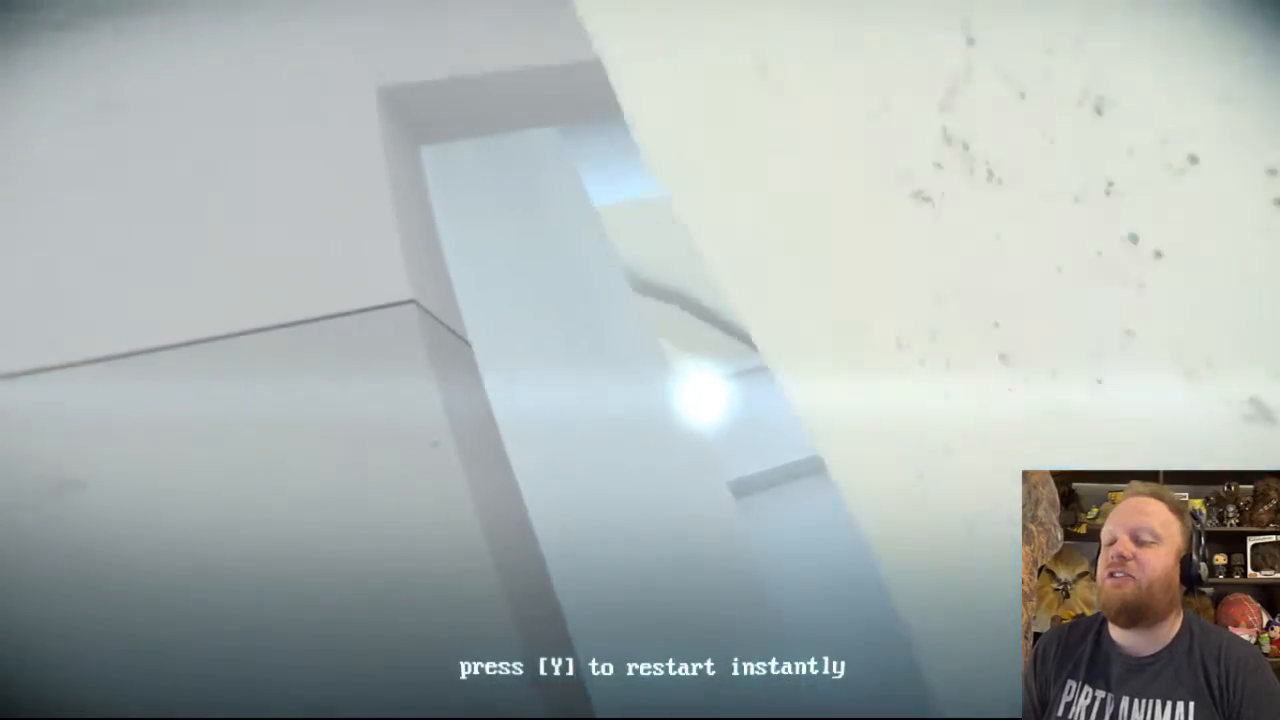
key(y)
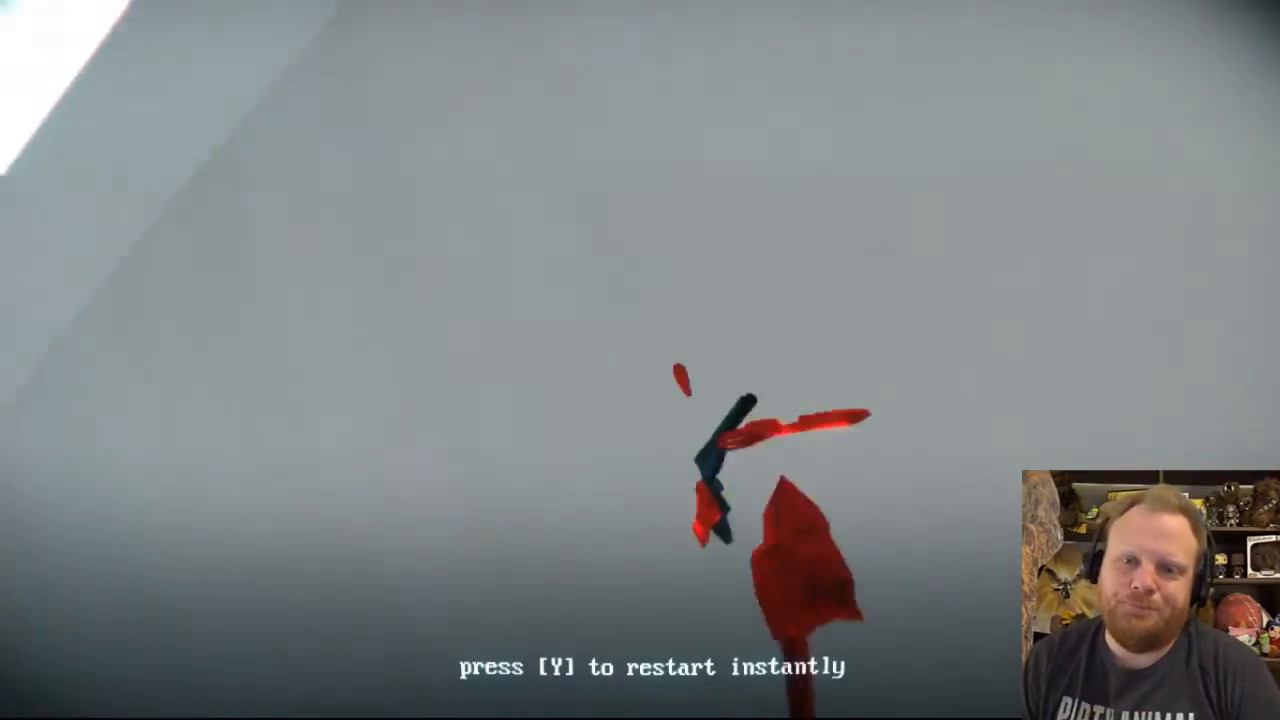
key(y)
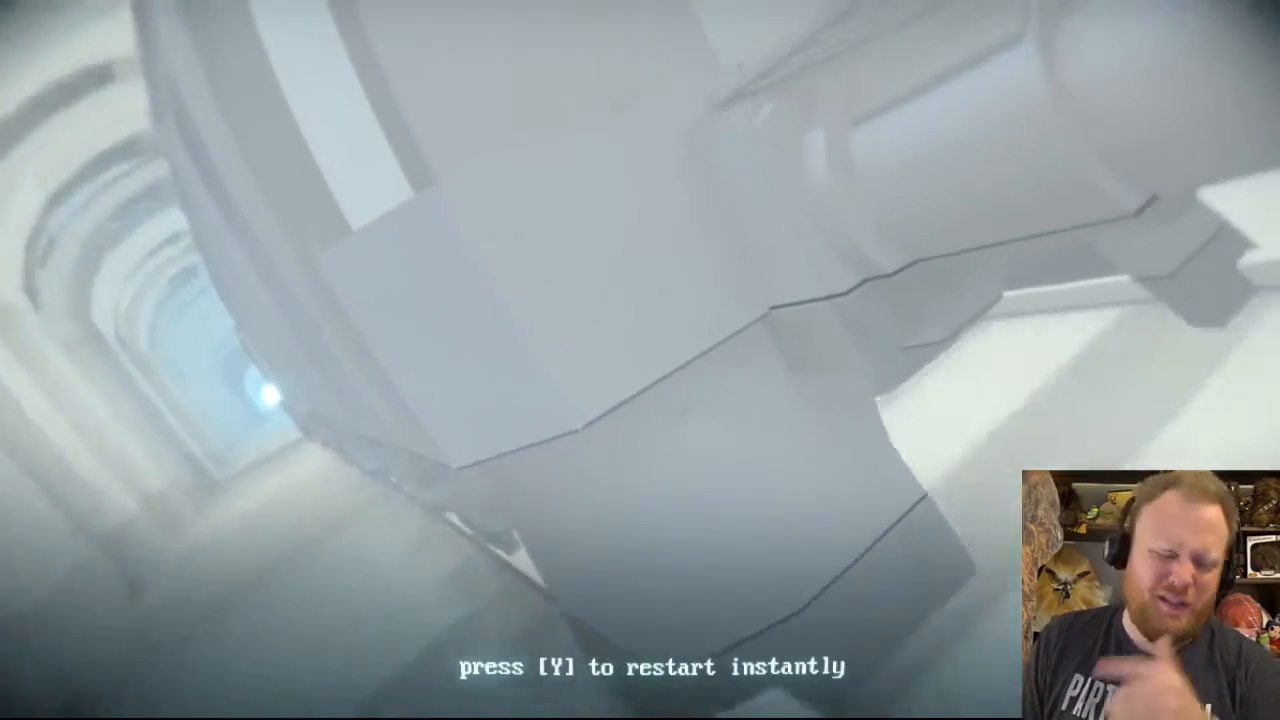
key(y)
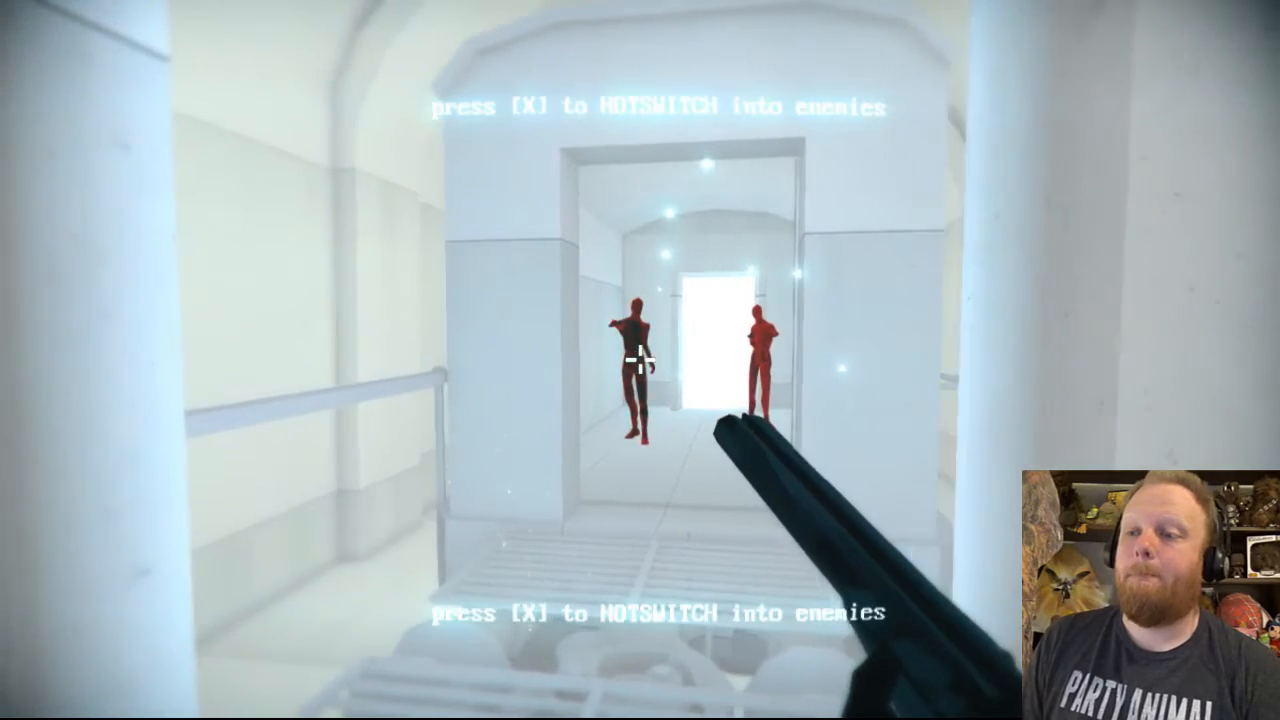
key(x)
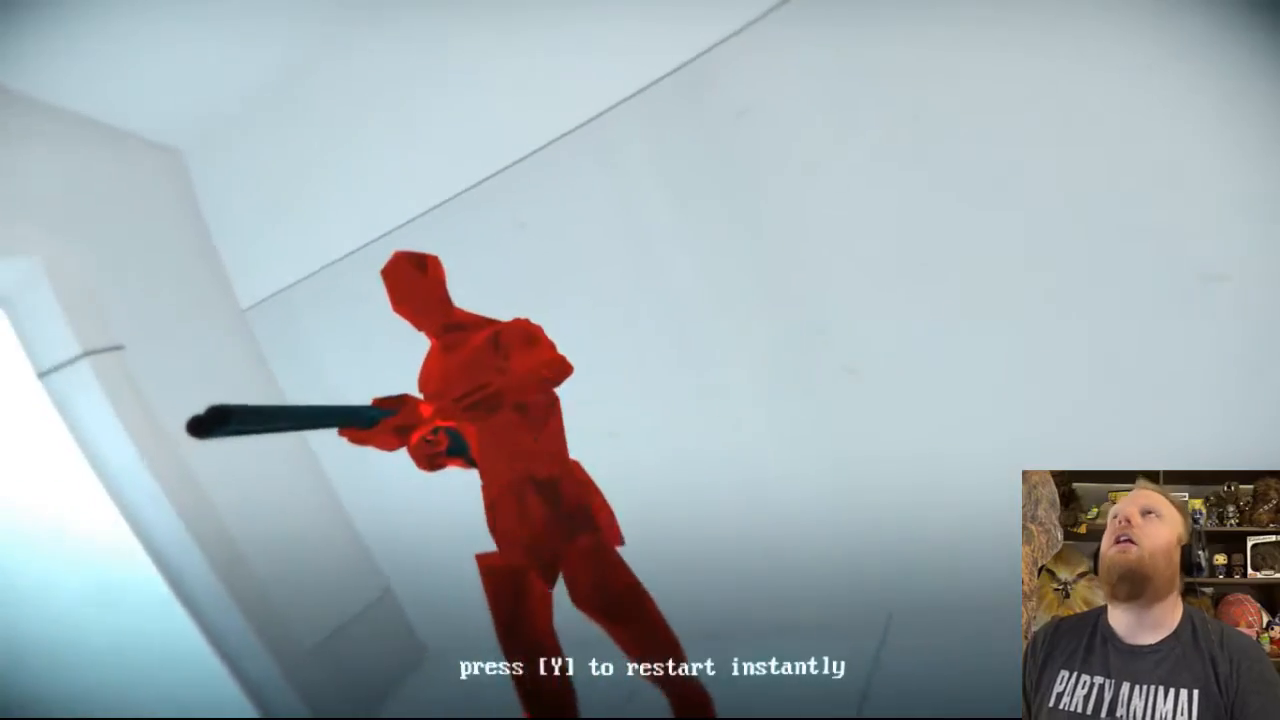
key(y)
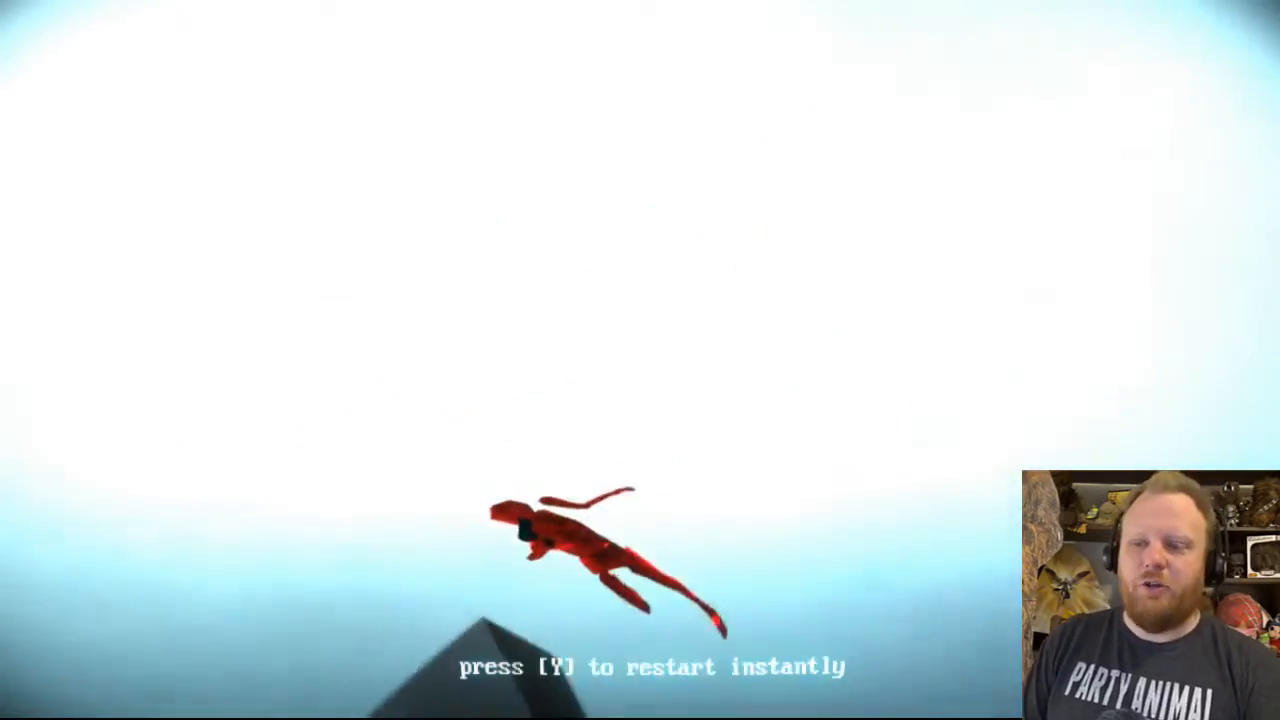
key(y)
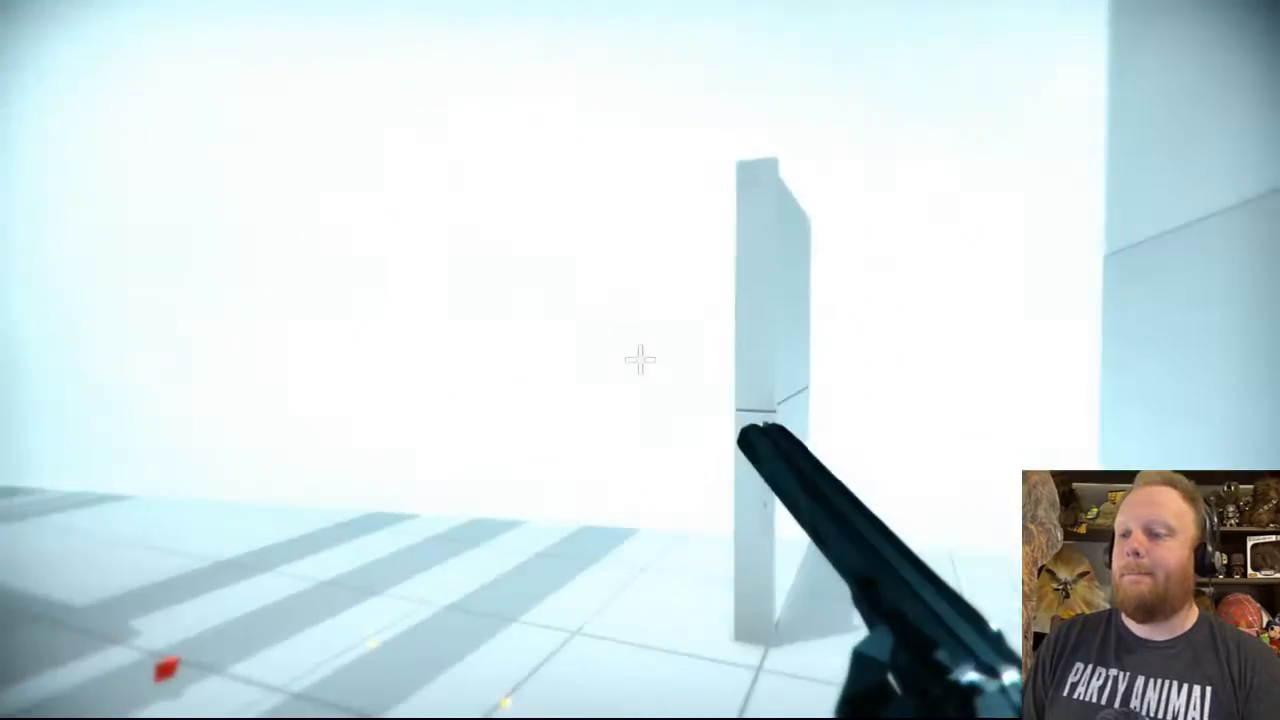
click(640, 356)
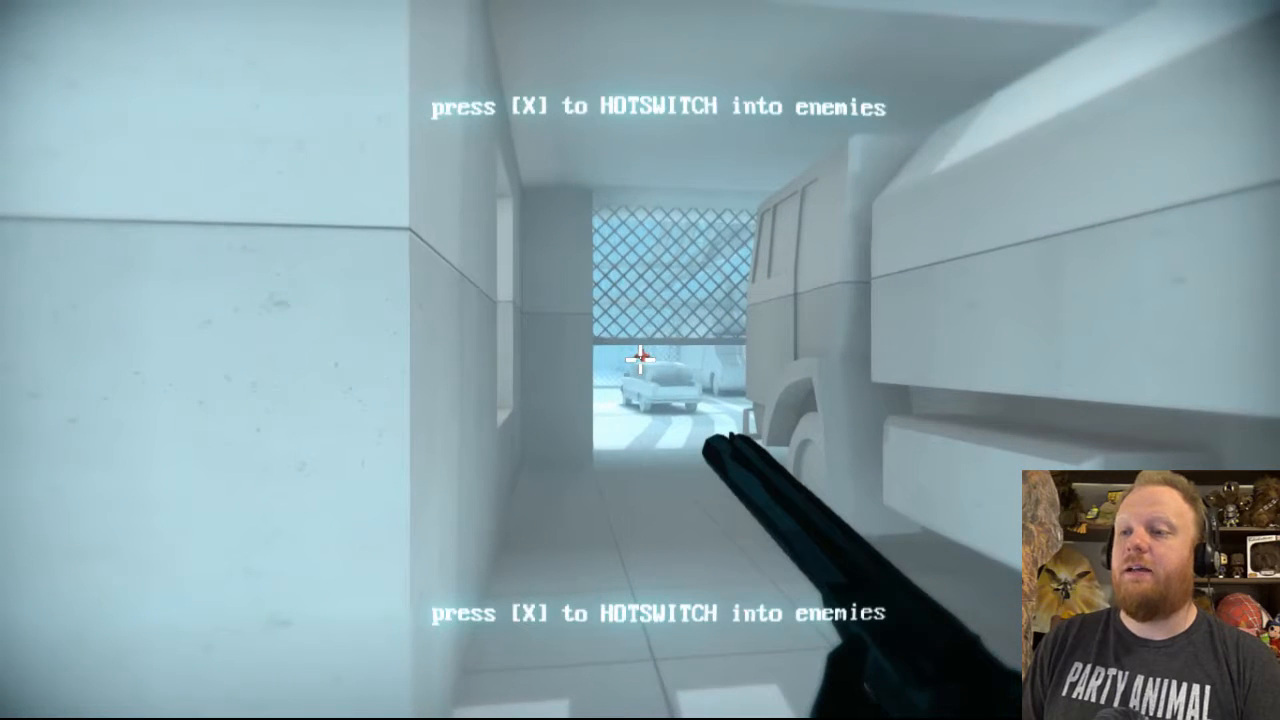
click(640, 360)
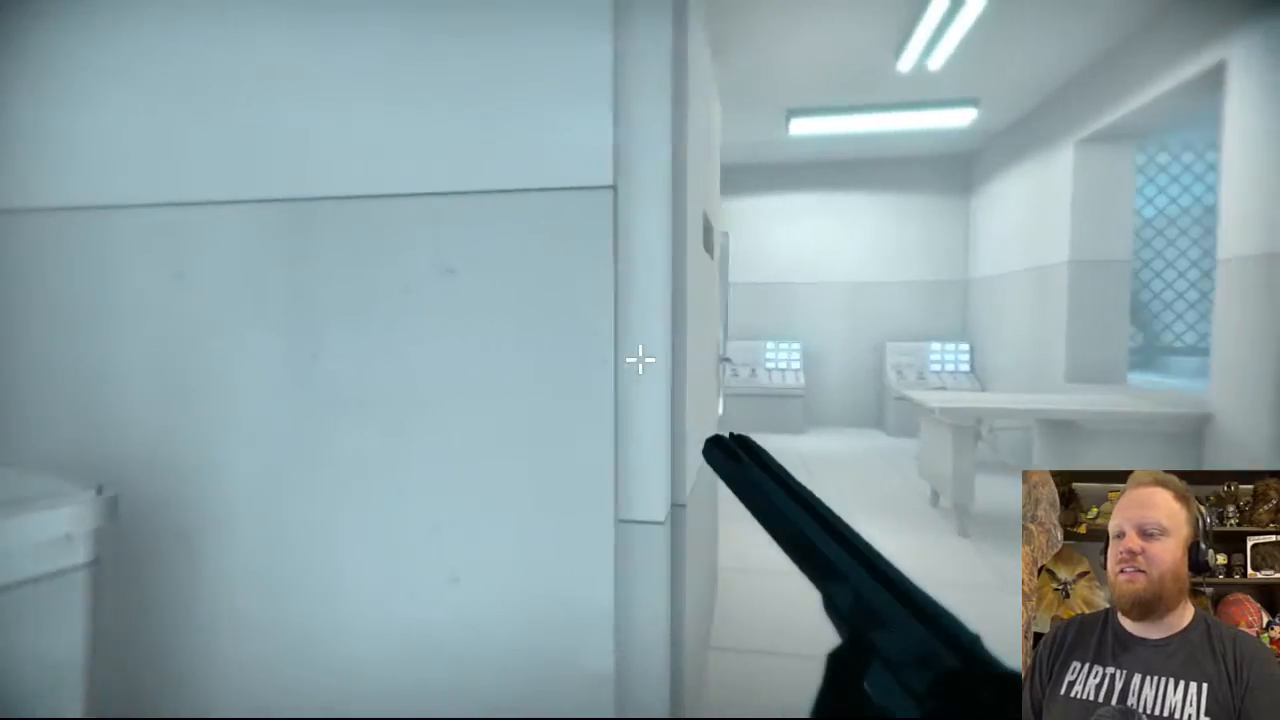
click(640, 360)
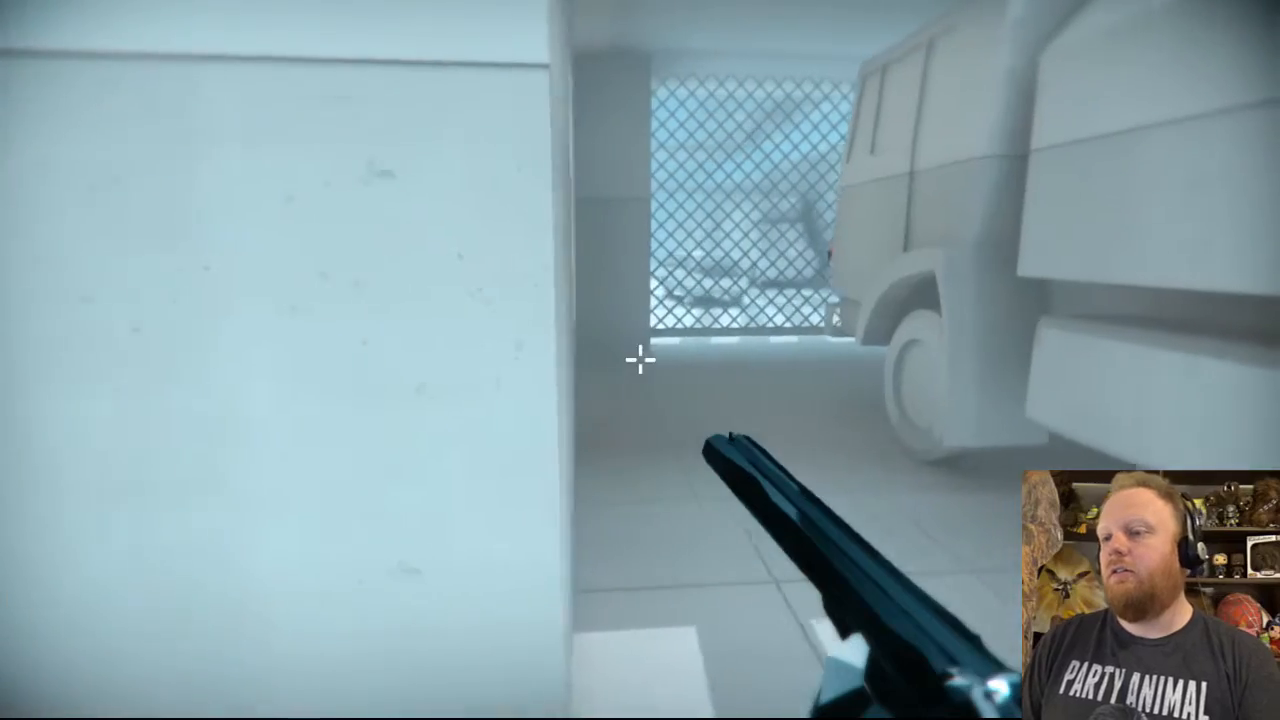
mouse_move(640, 360)
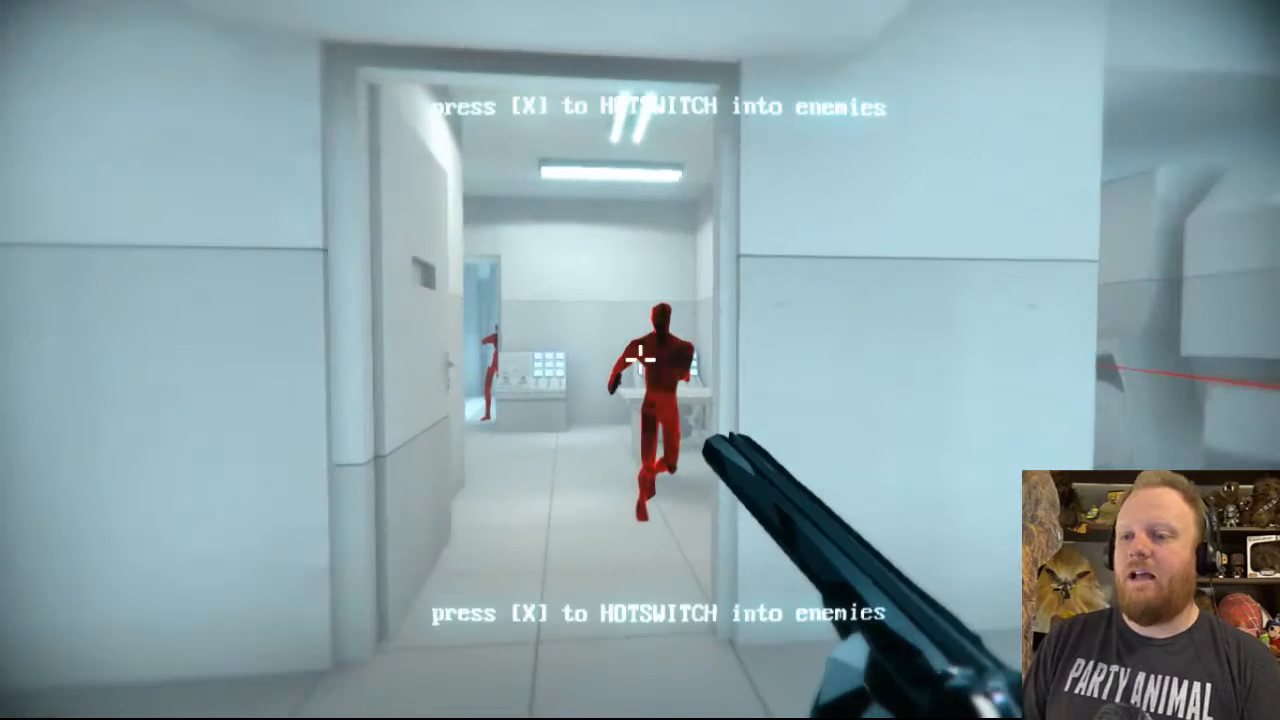
key(x)
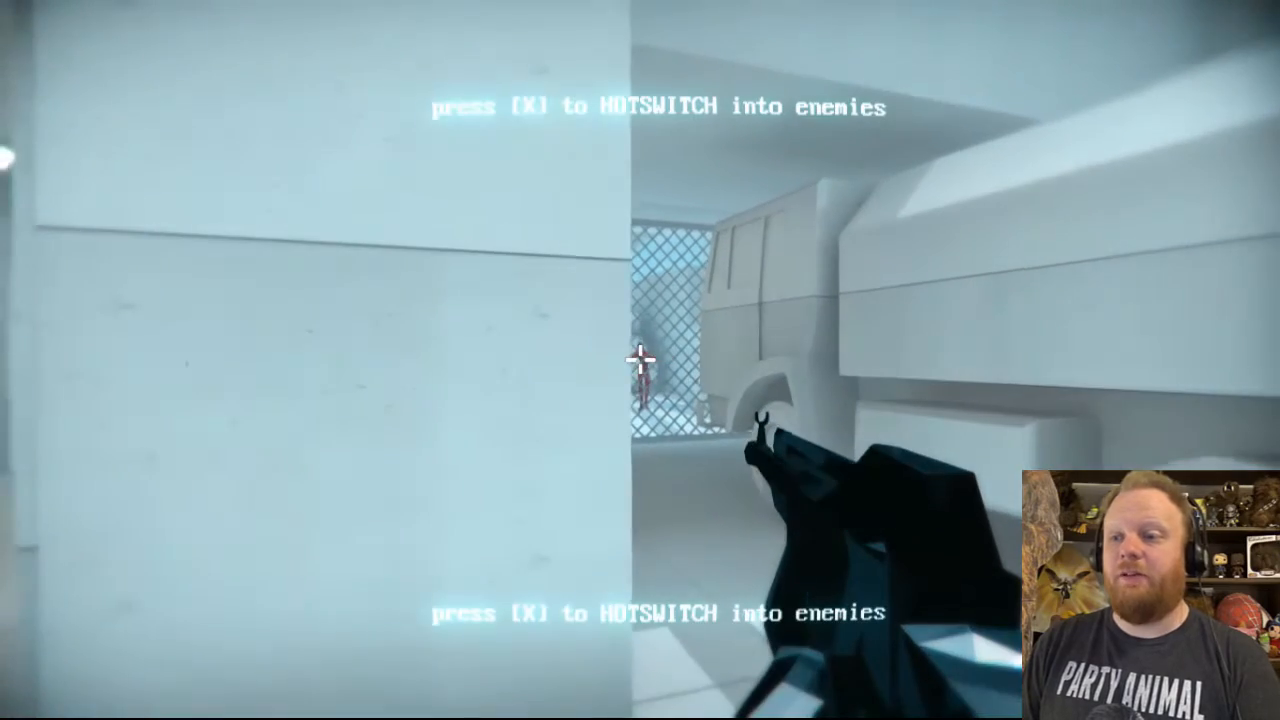
key(x)
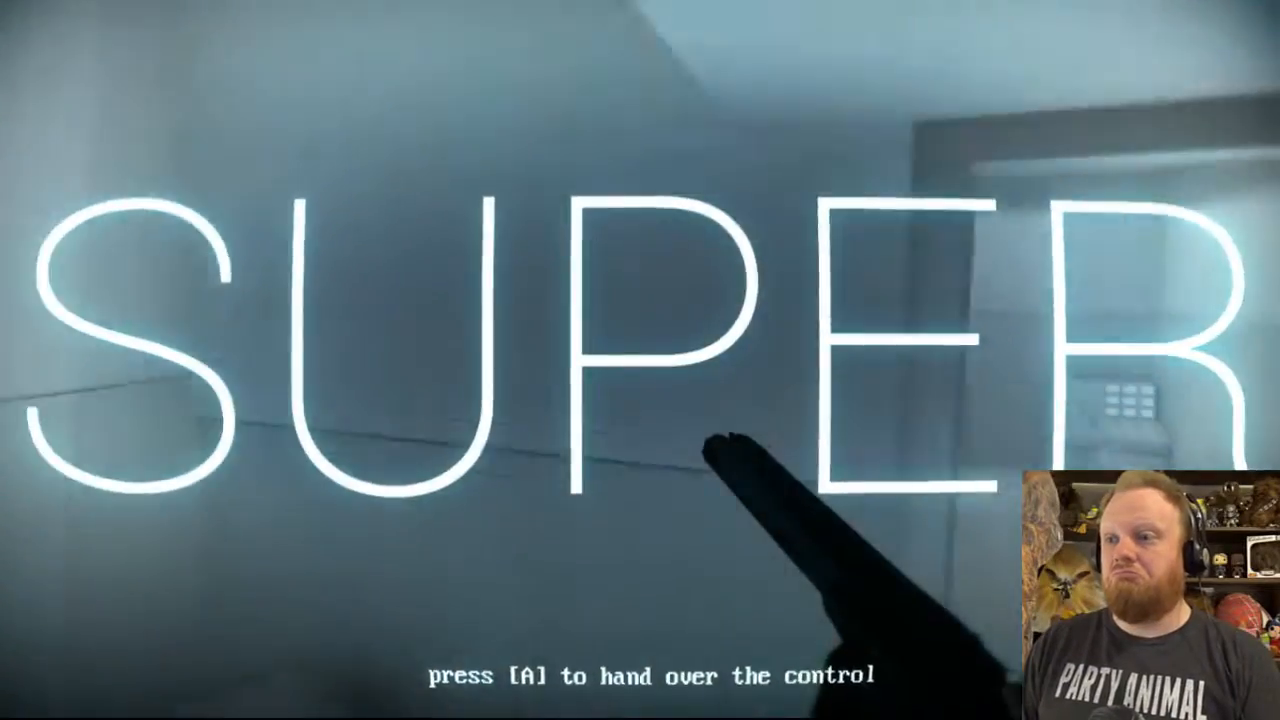
key(a)
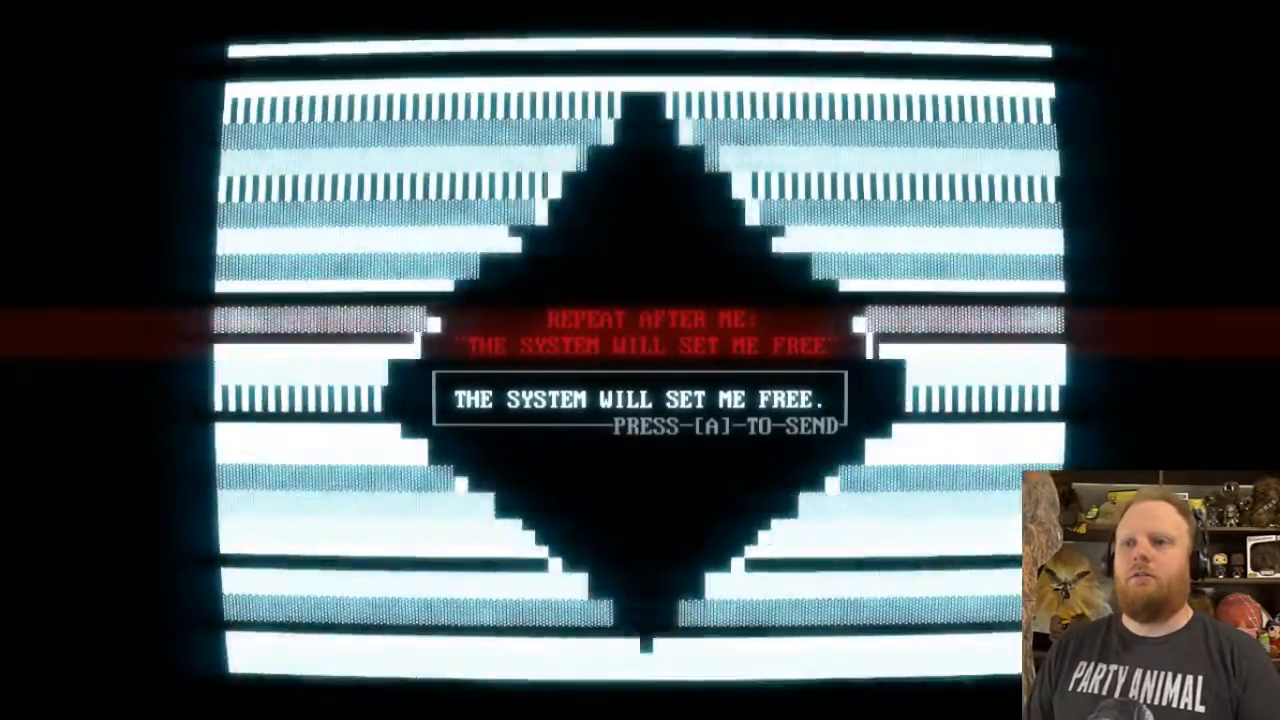
key(a)
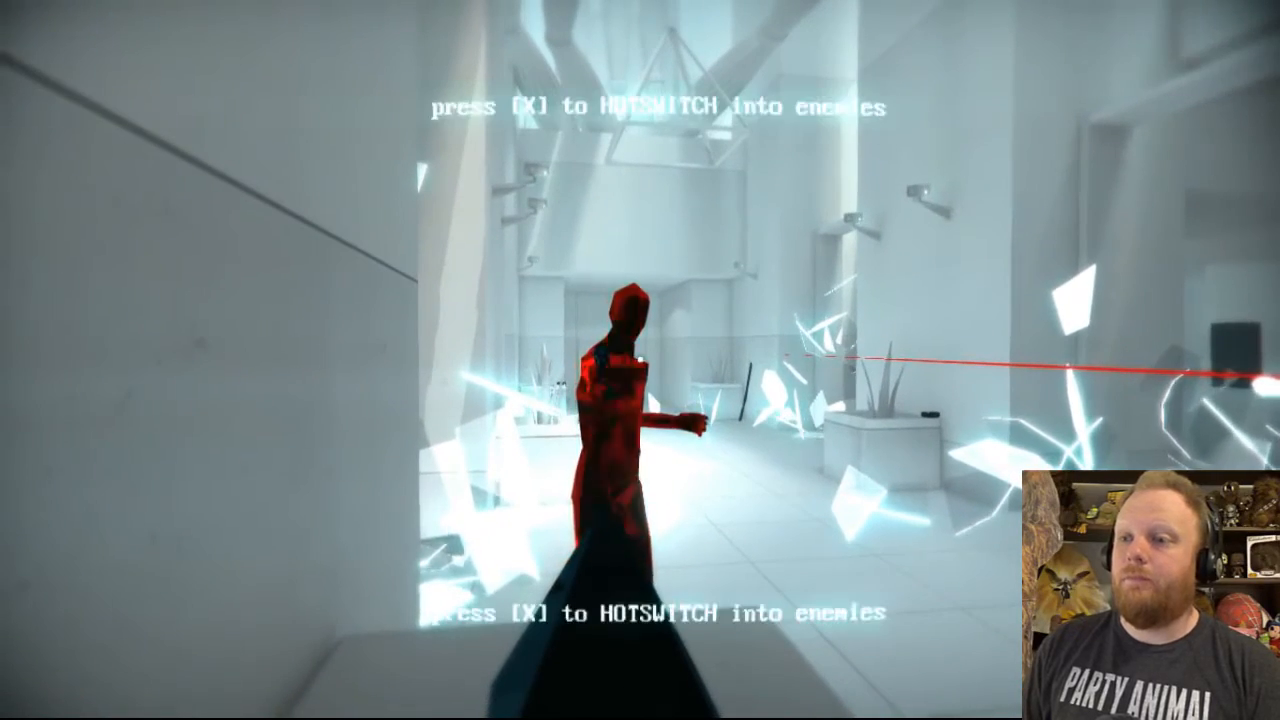
key(x)
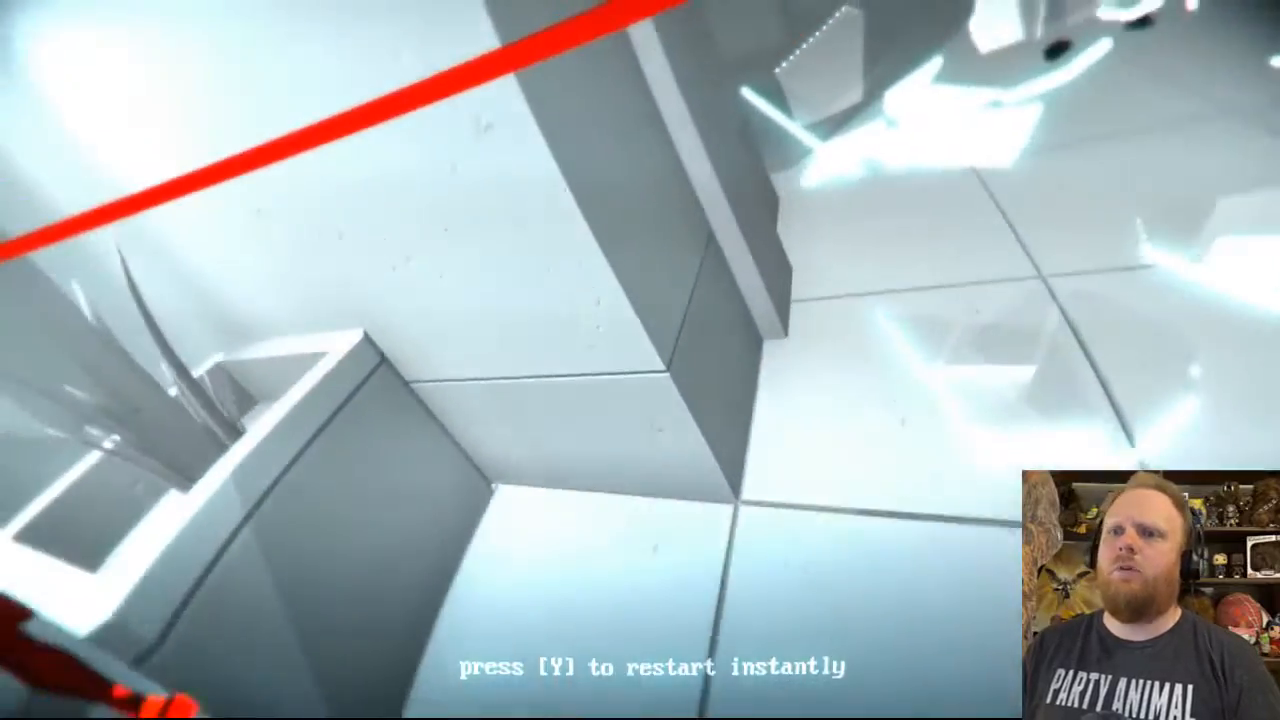
key(y)
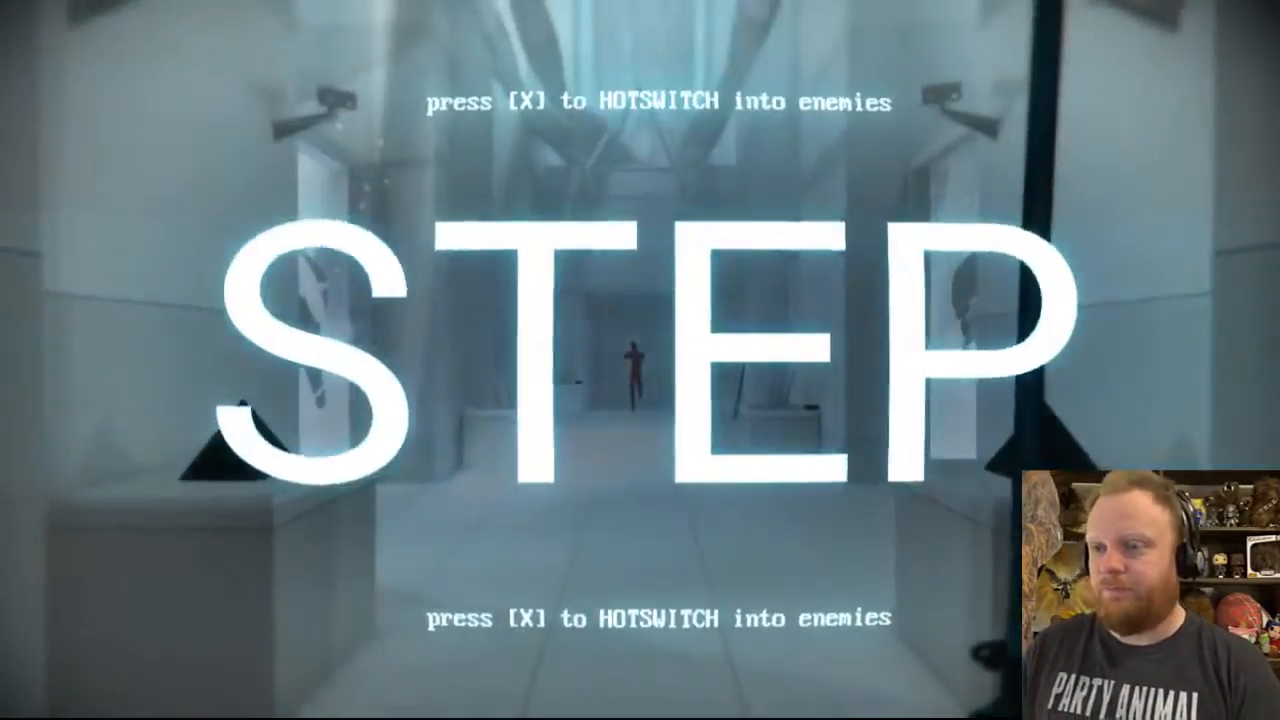
key(x)
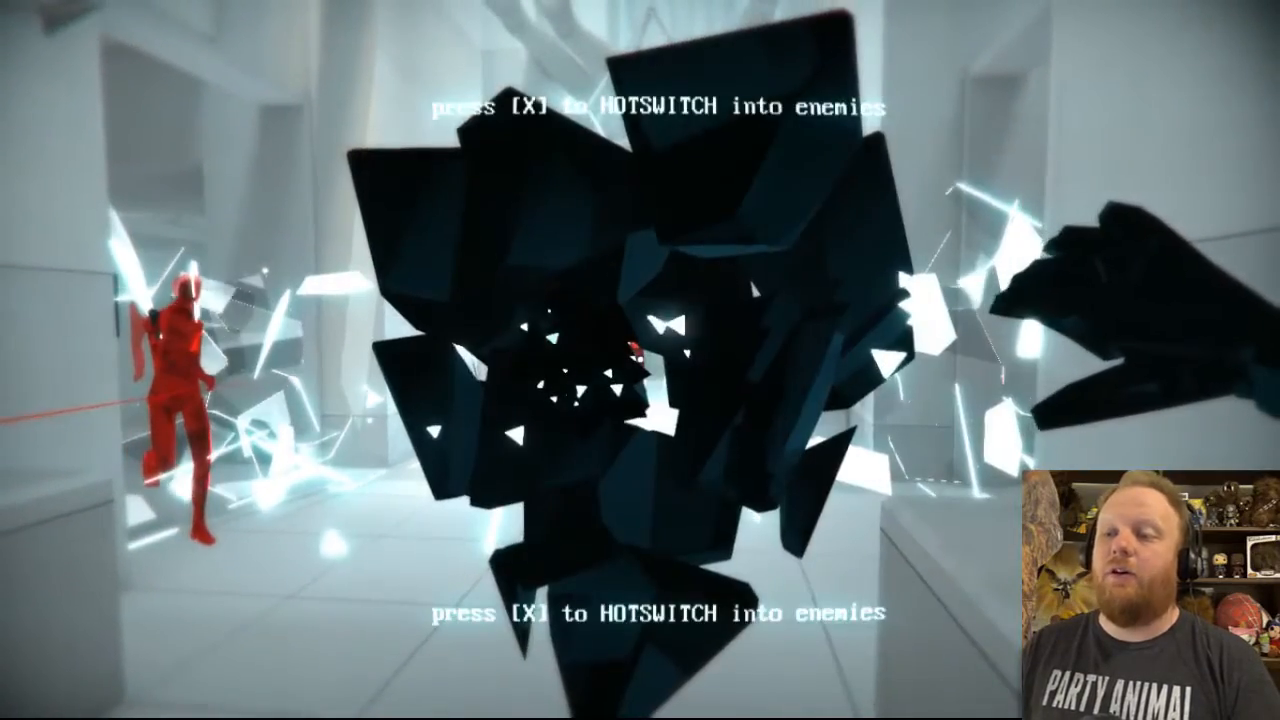
key(x)
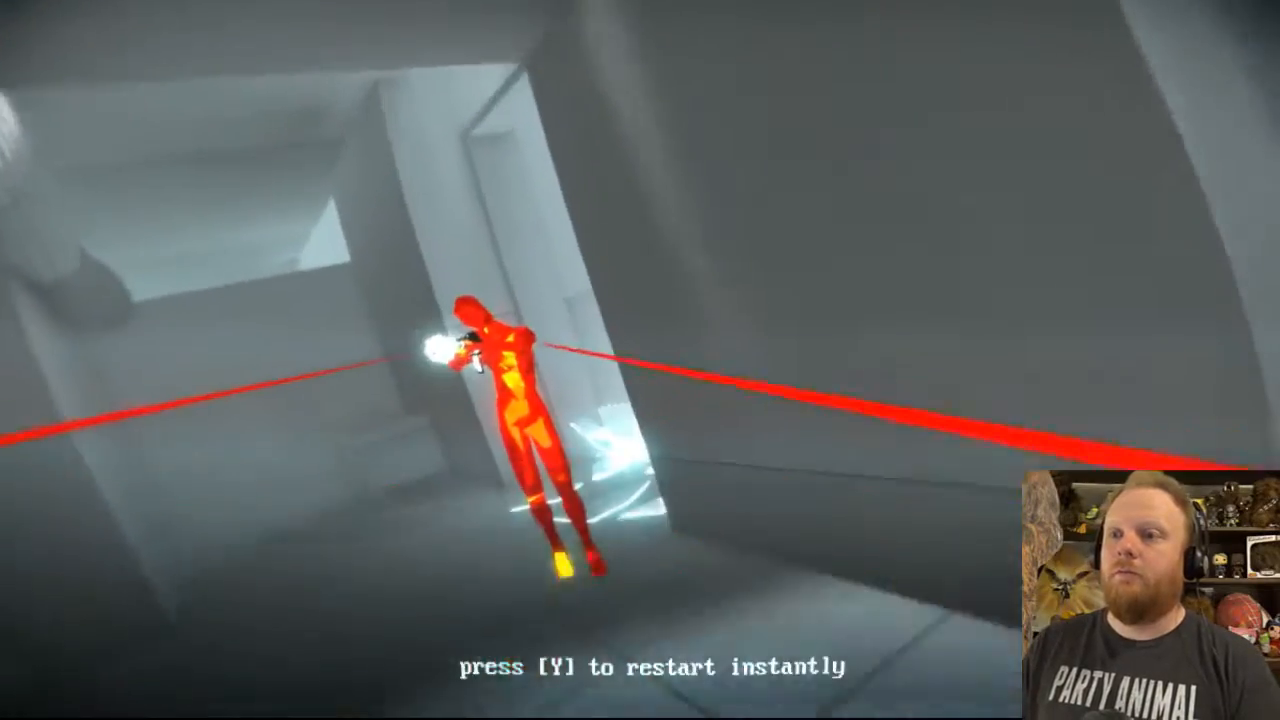
key(y)
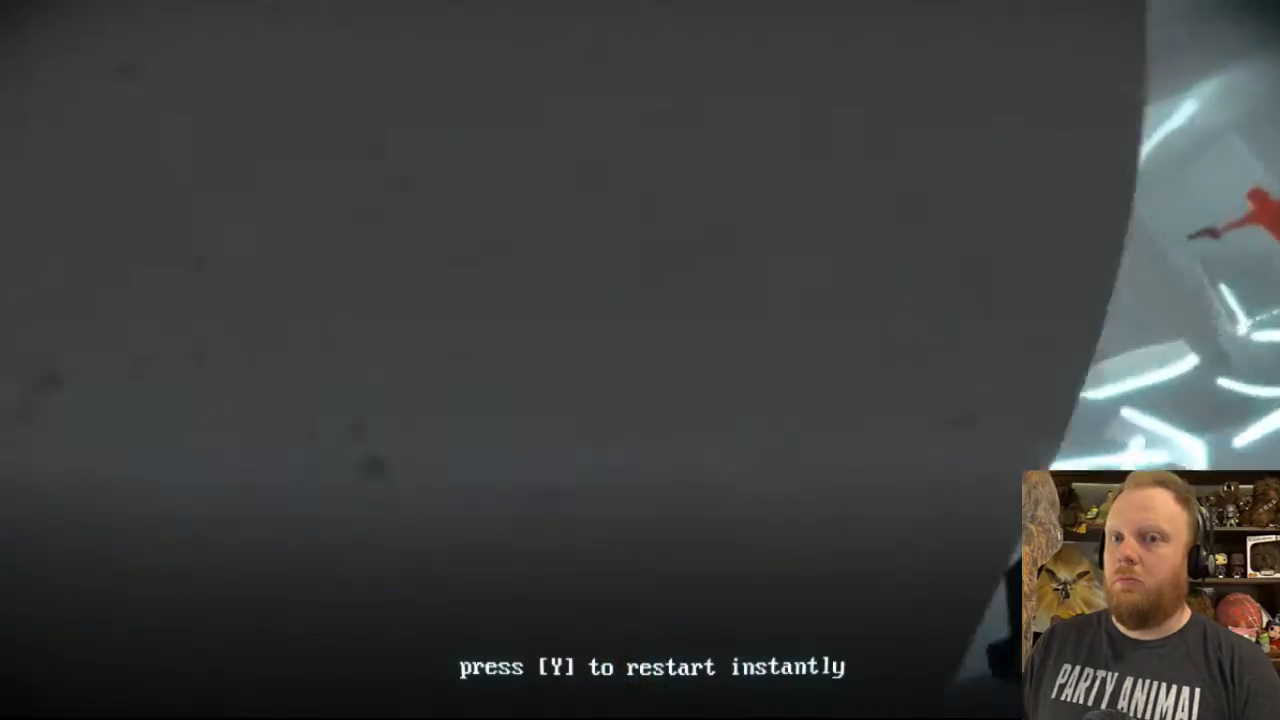
key(y)
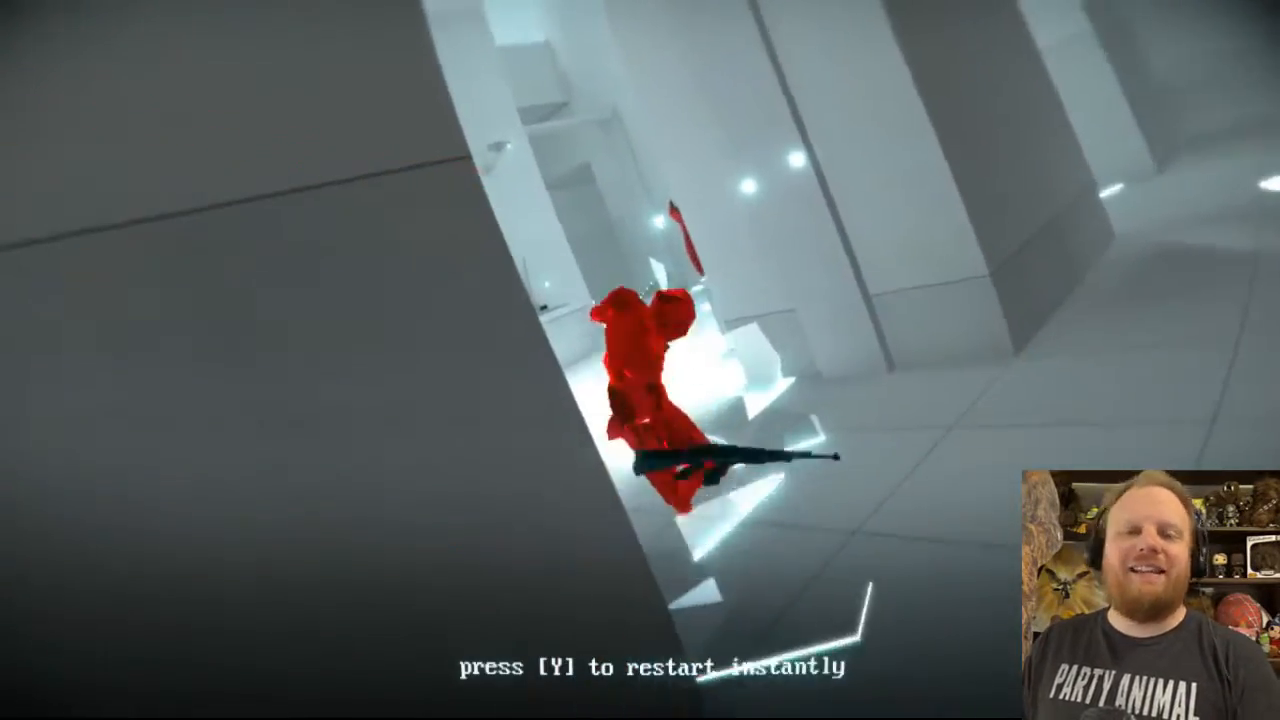
key(y)
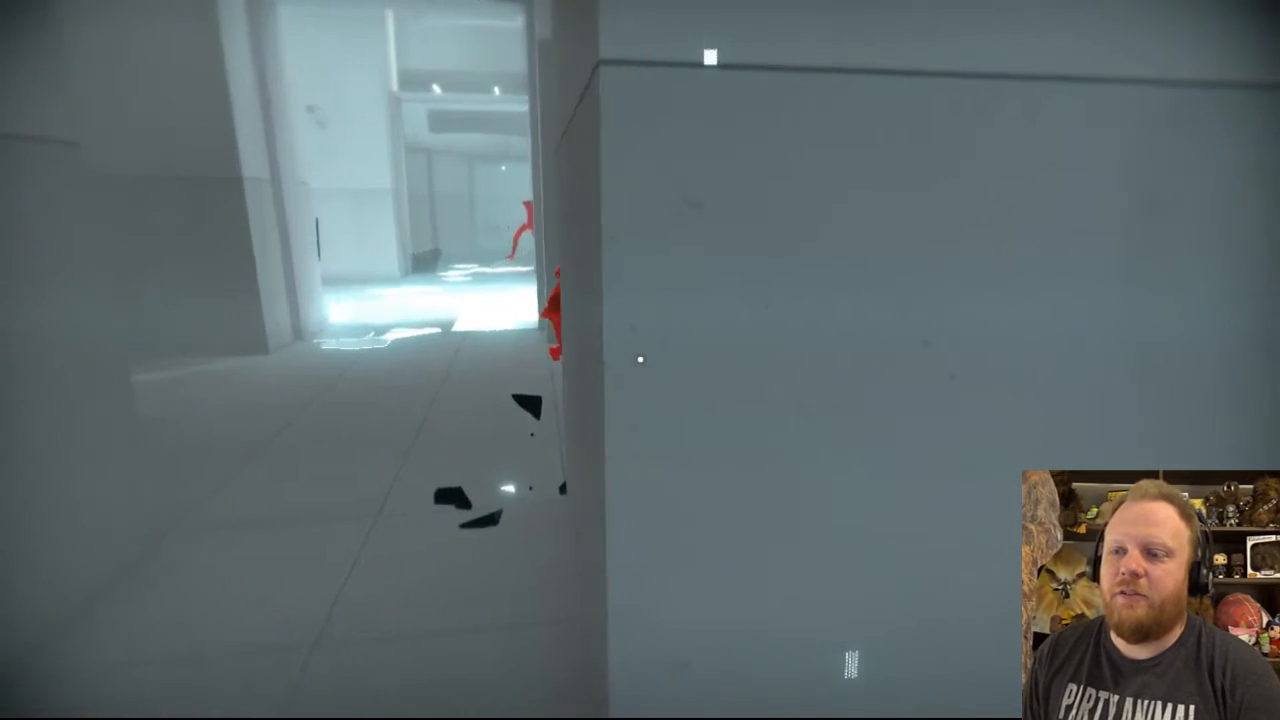
mouse_move(640, 360)
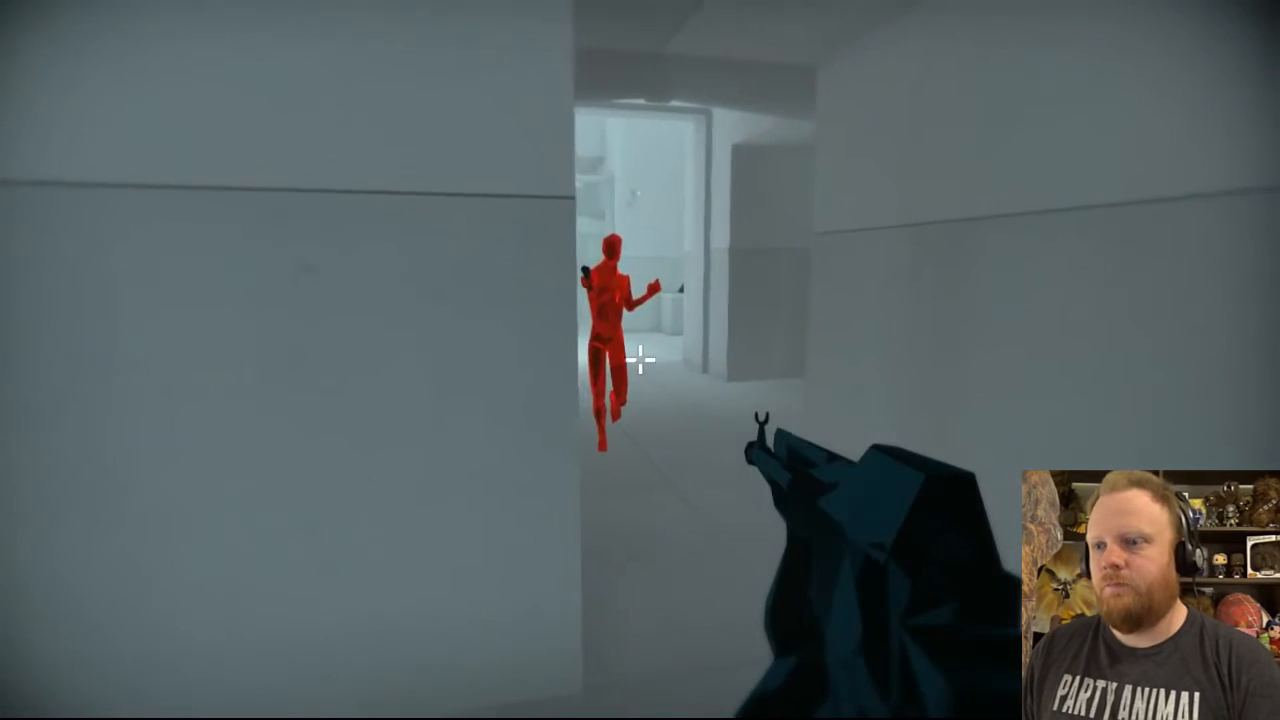
click(640, 360)
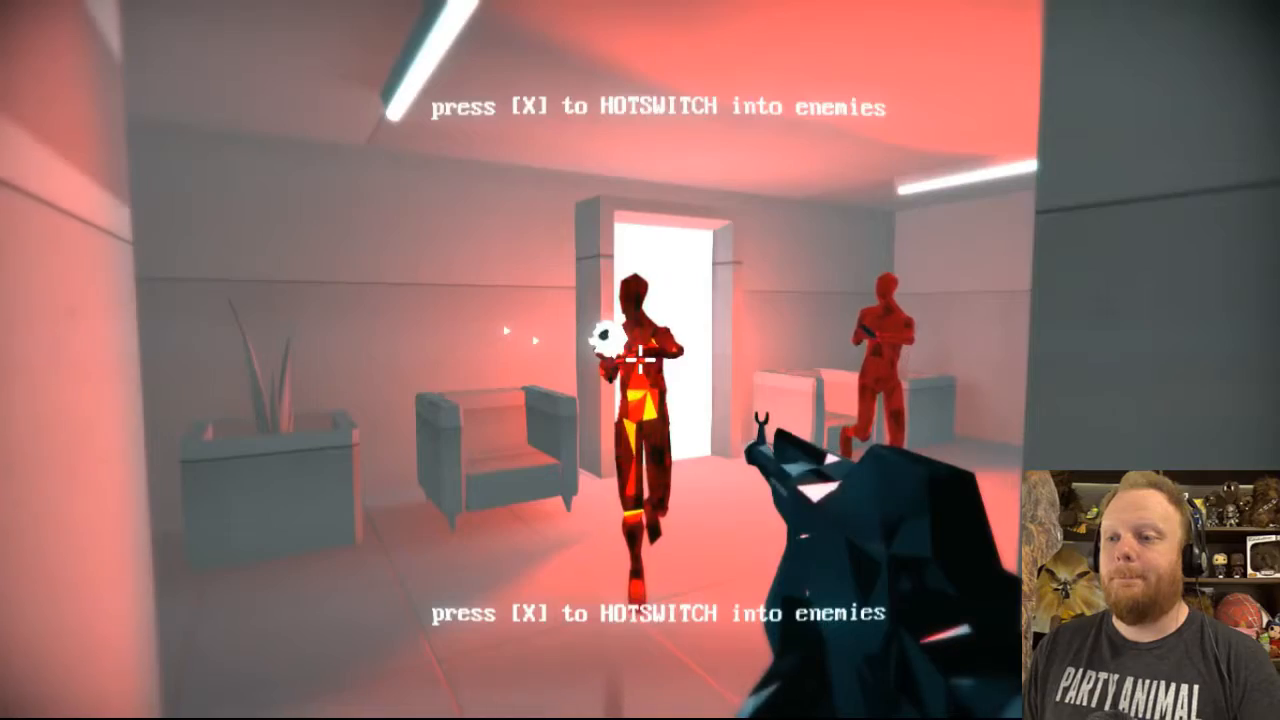
key(x)
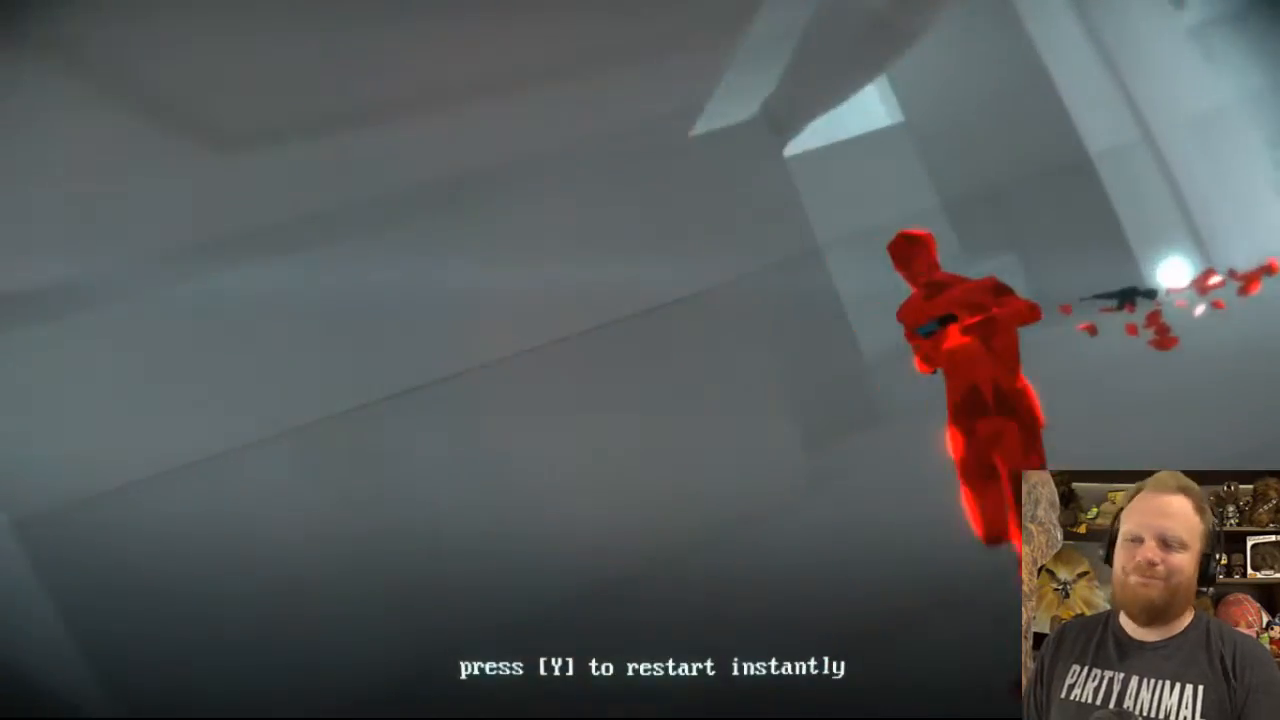
key(y)
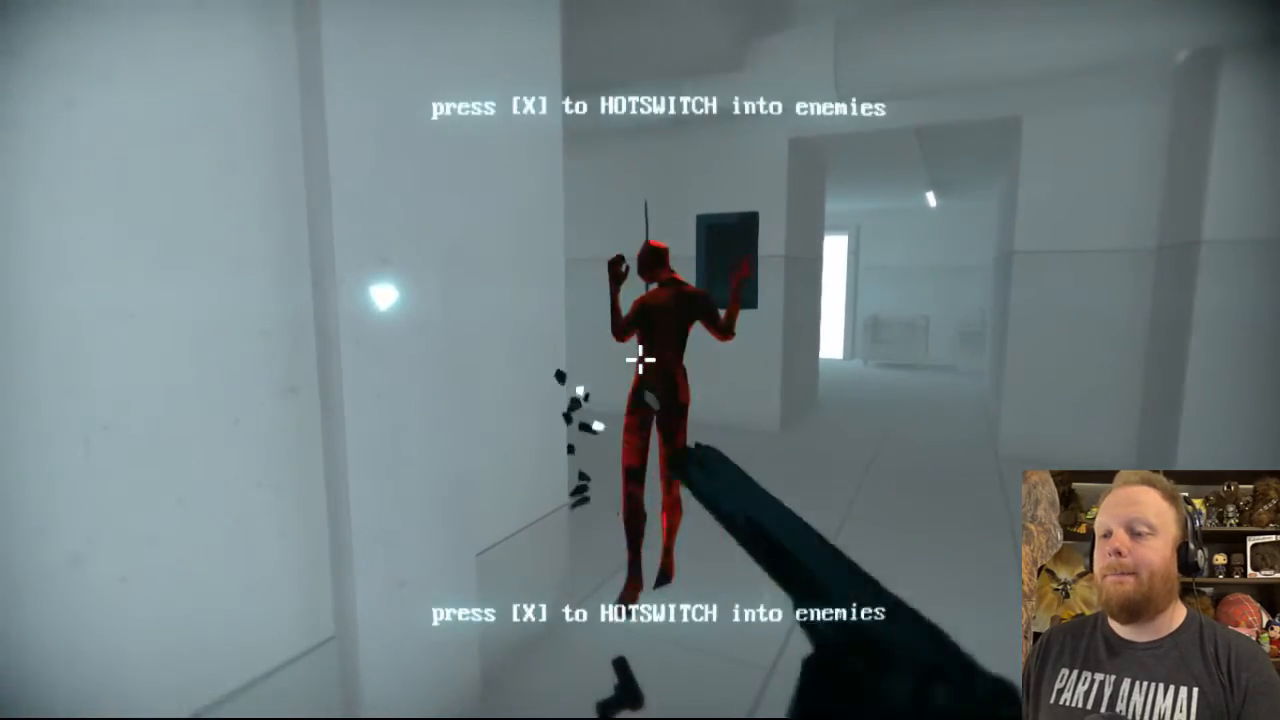
key(x)
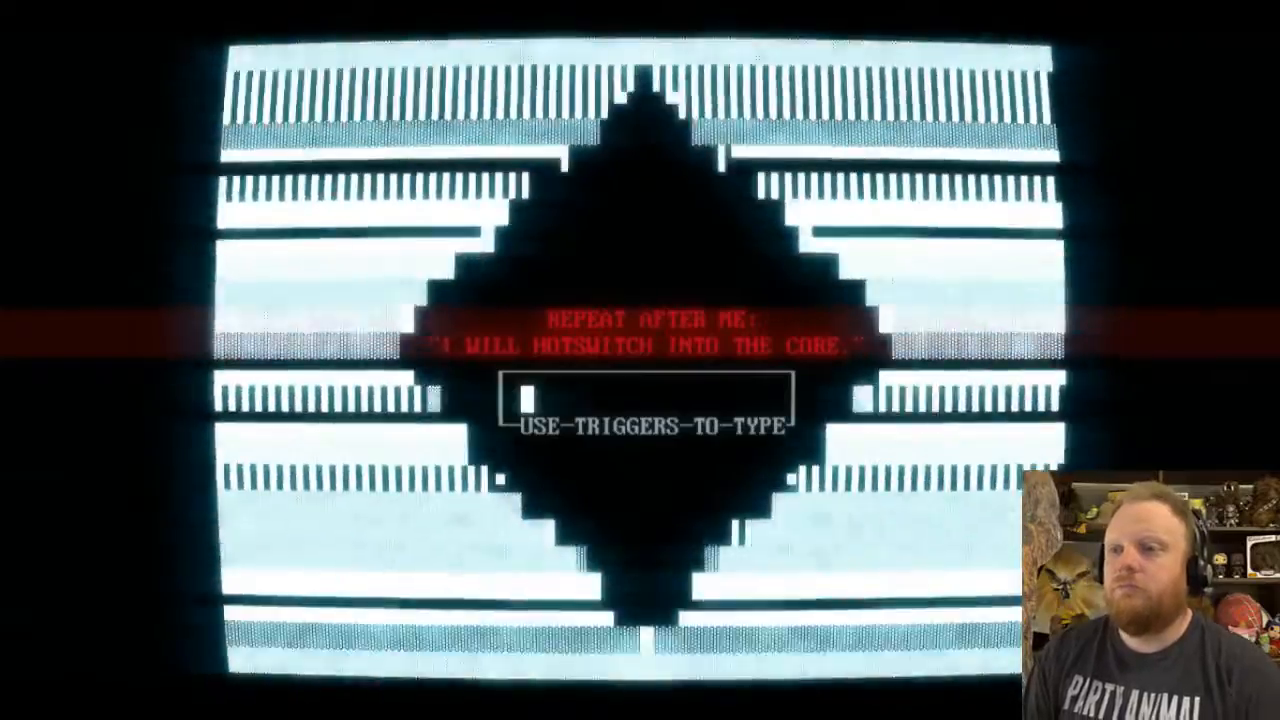
text(I WILL HOTSWITCH INTO THE CORE.)
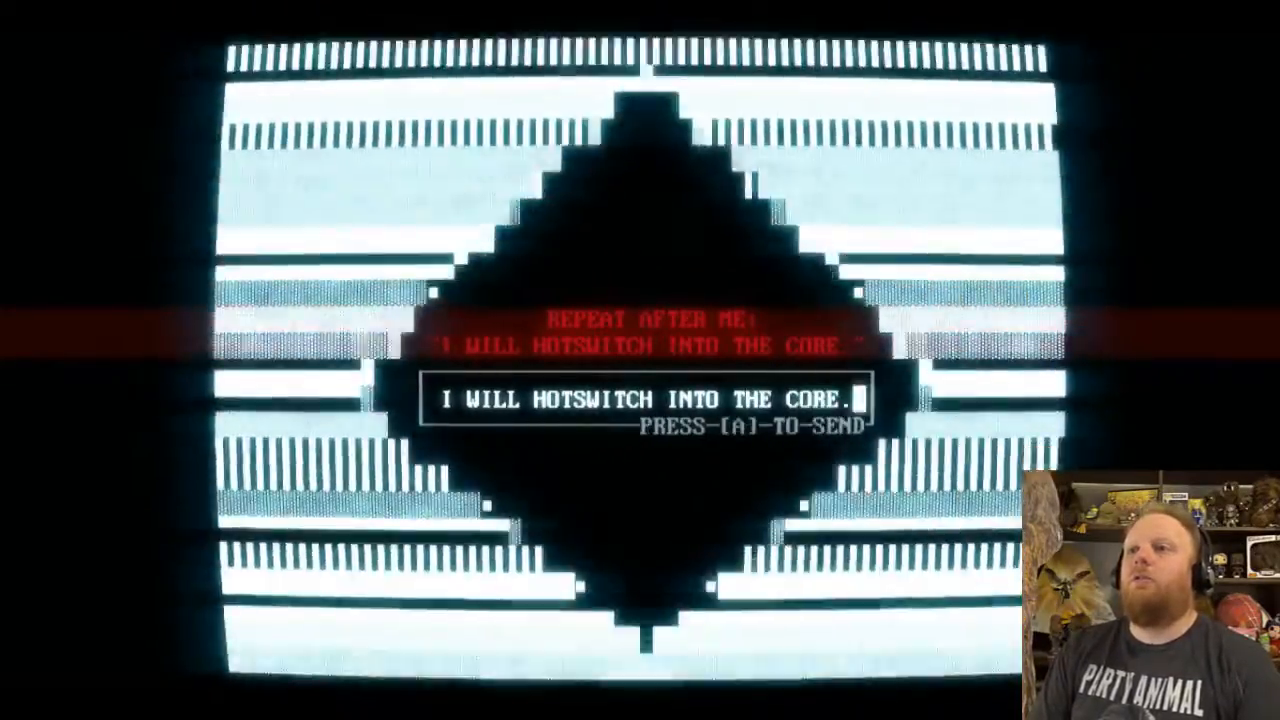
key(a)
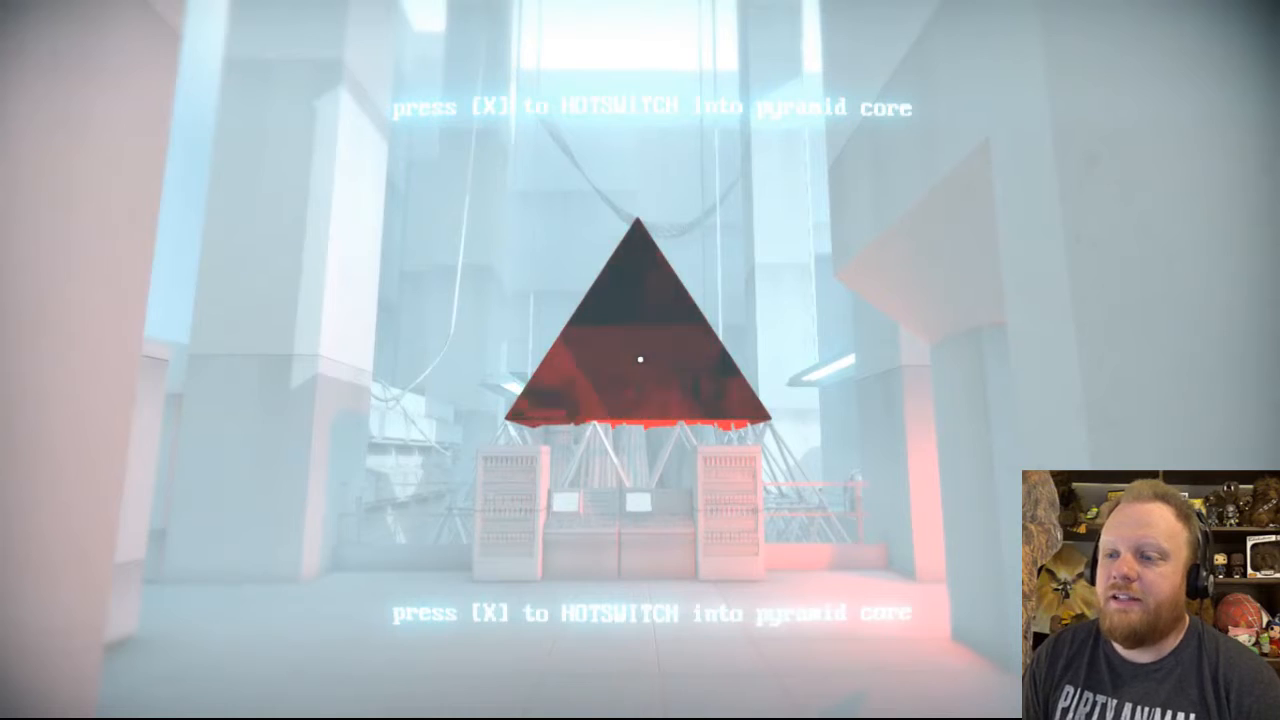
key(x)
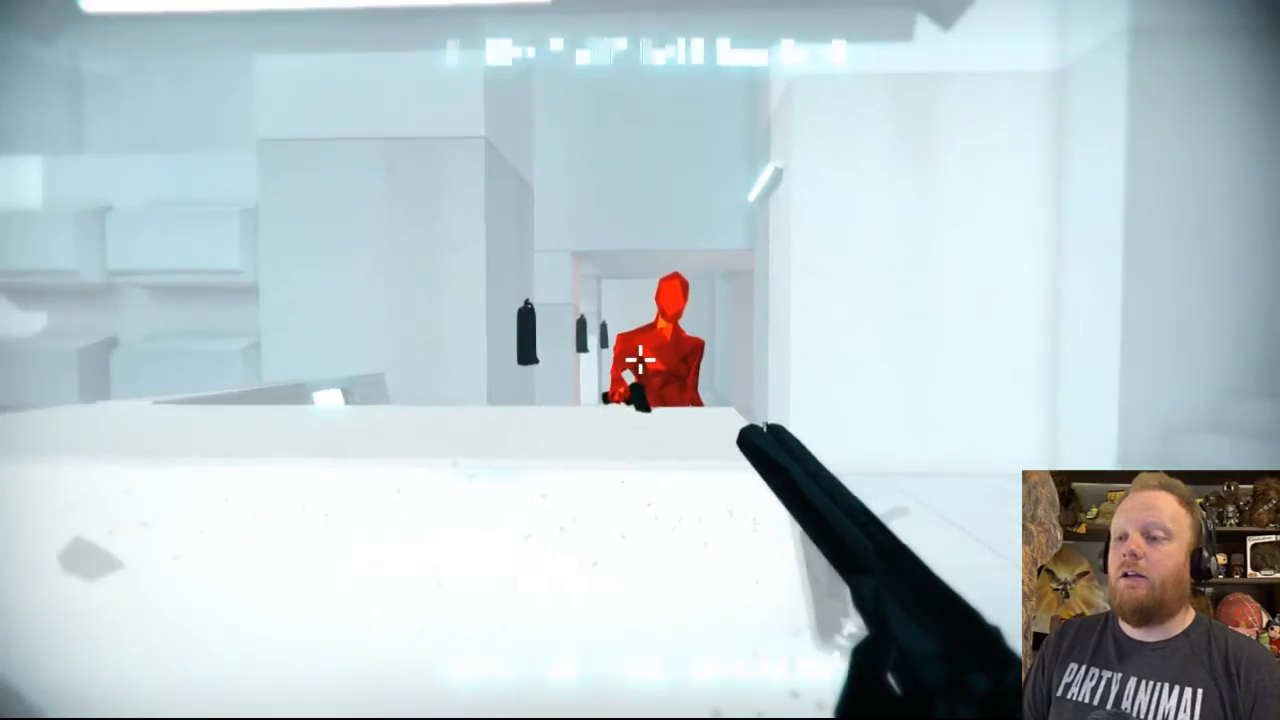
click(640, 360)
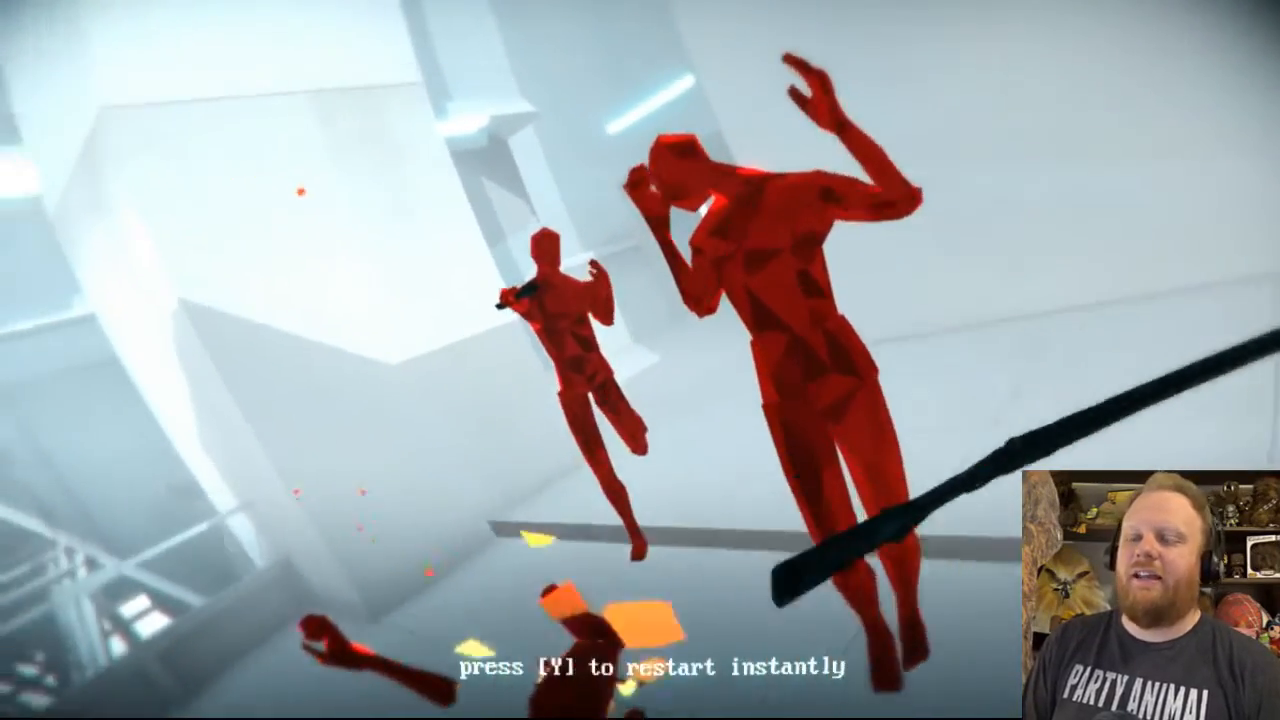
key(y)
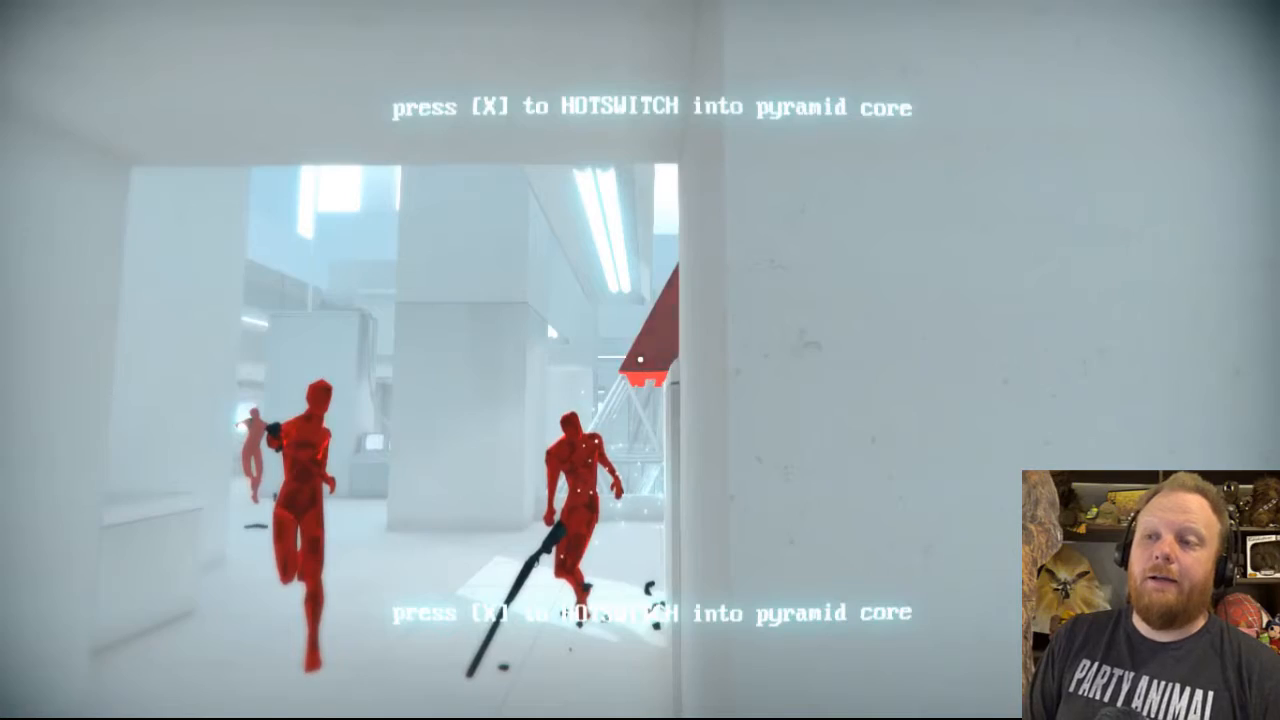
key(x)
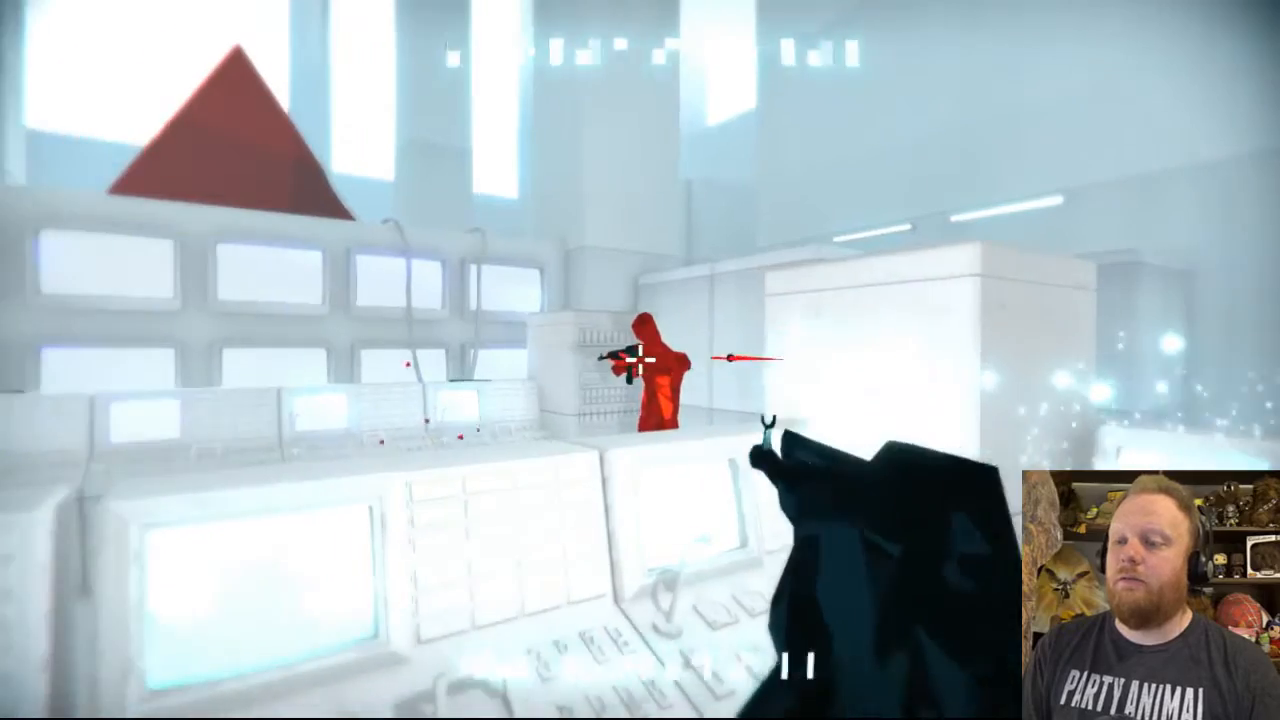
click(640, 360)
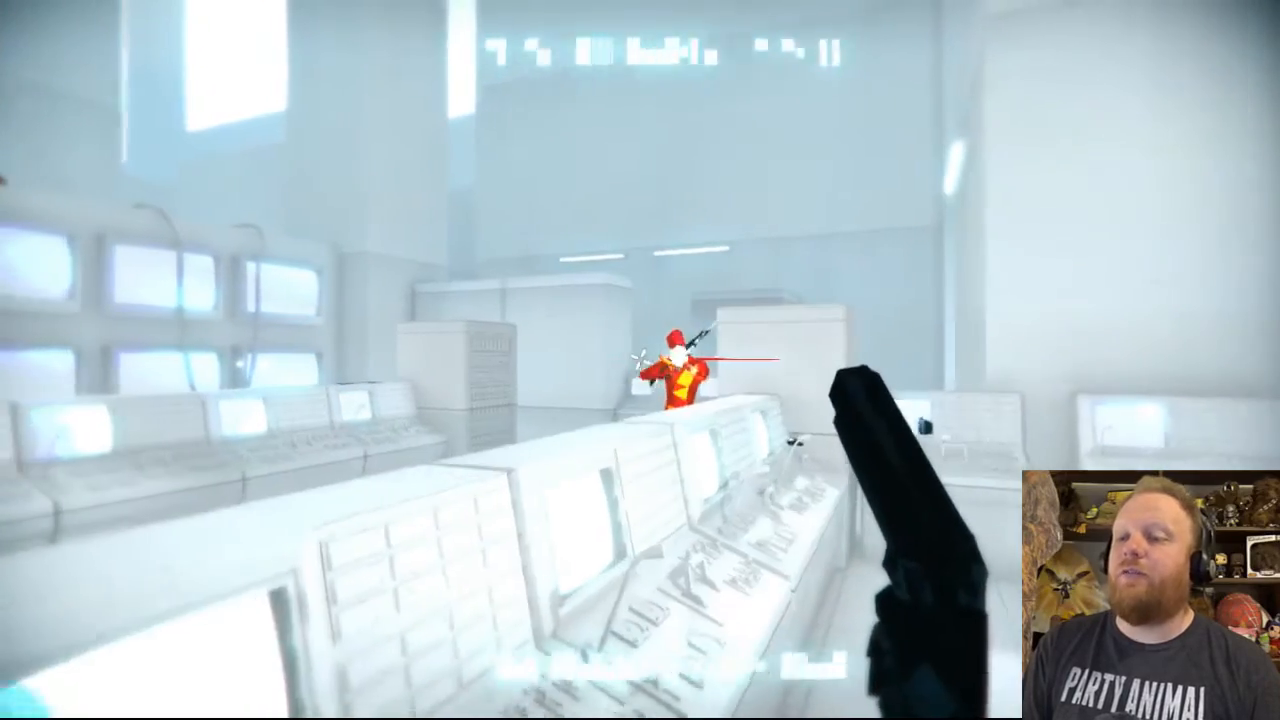
click(640, 360)
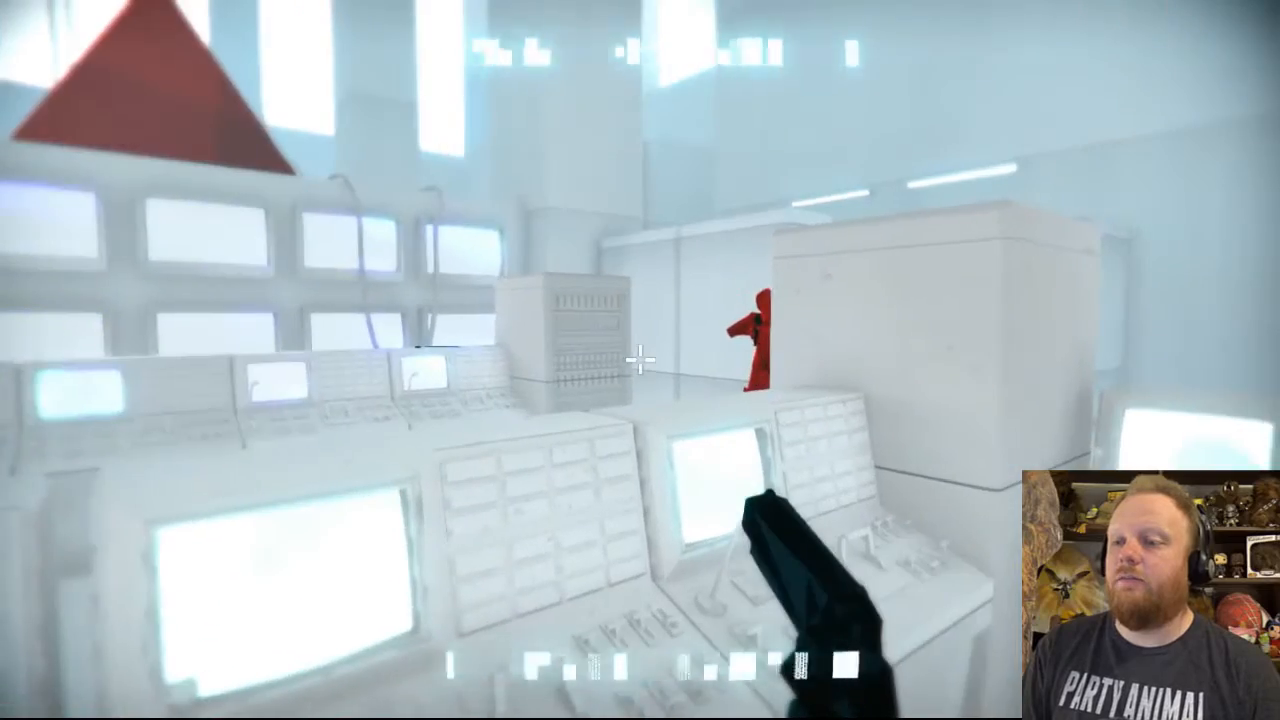
click(640, 360)
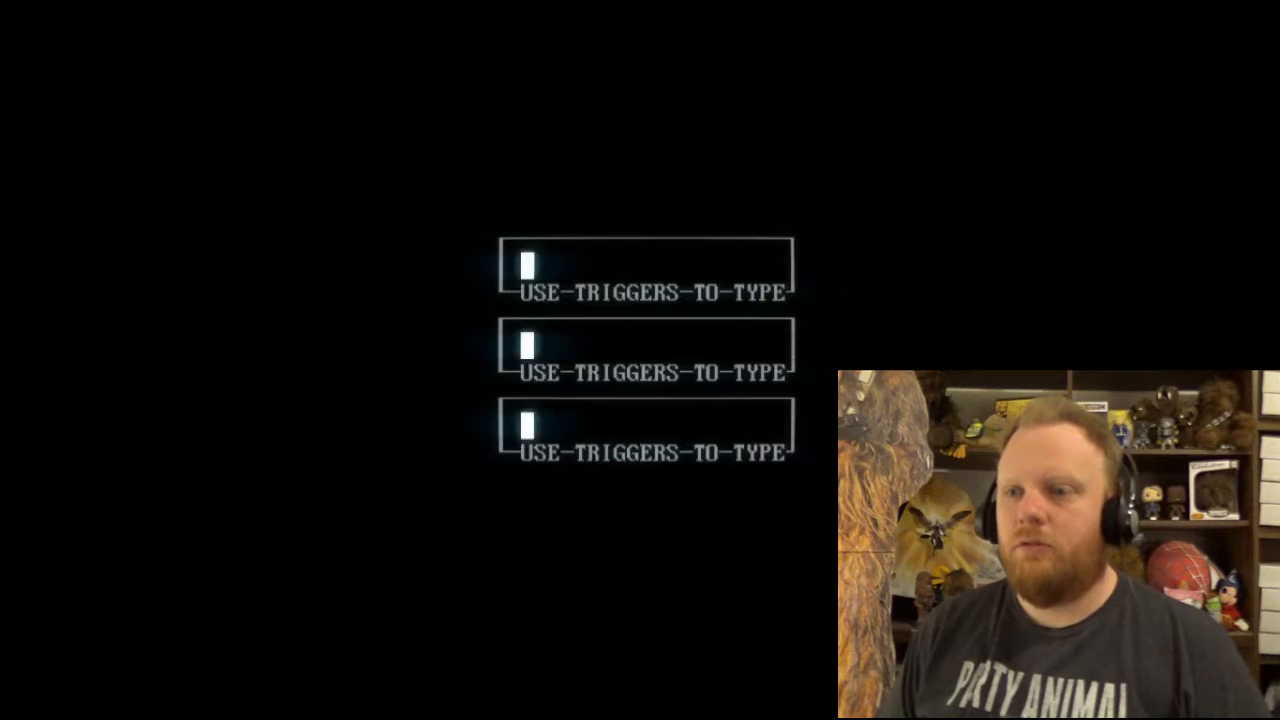
text(Hi [FRIEND_NAME_HERE], you)
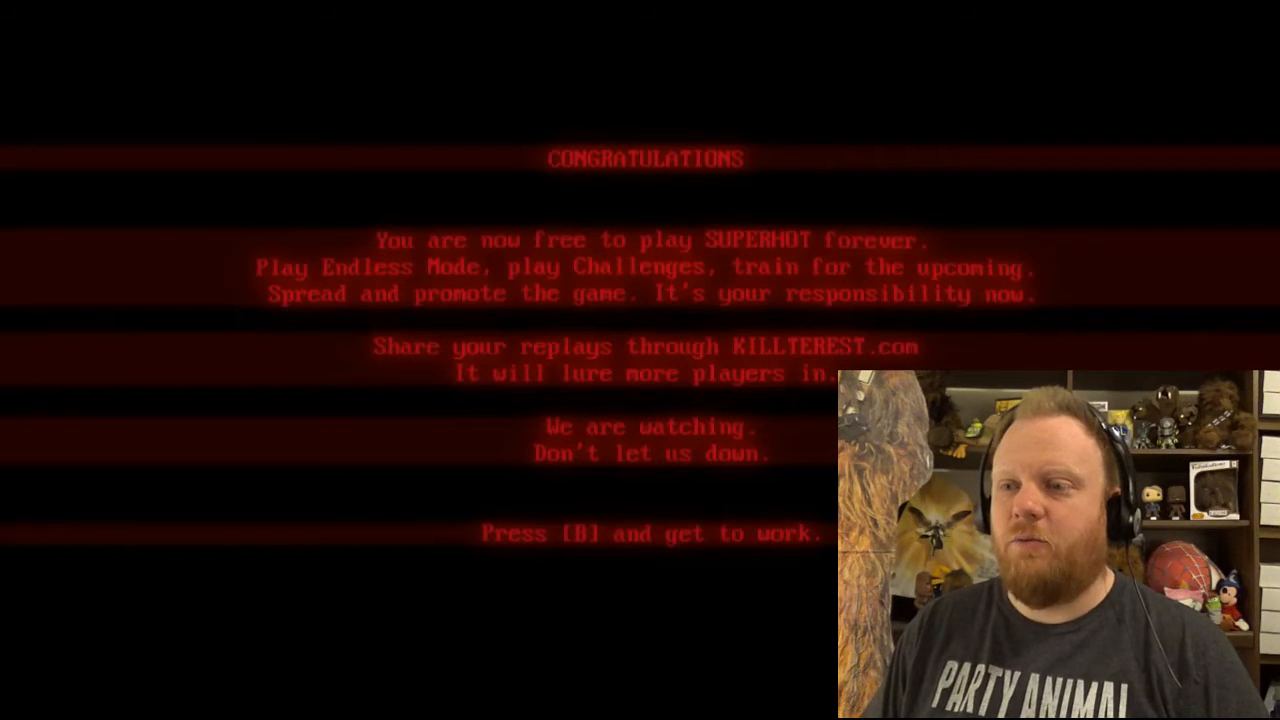
key(b)
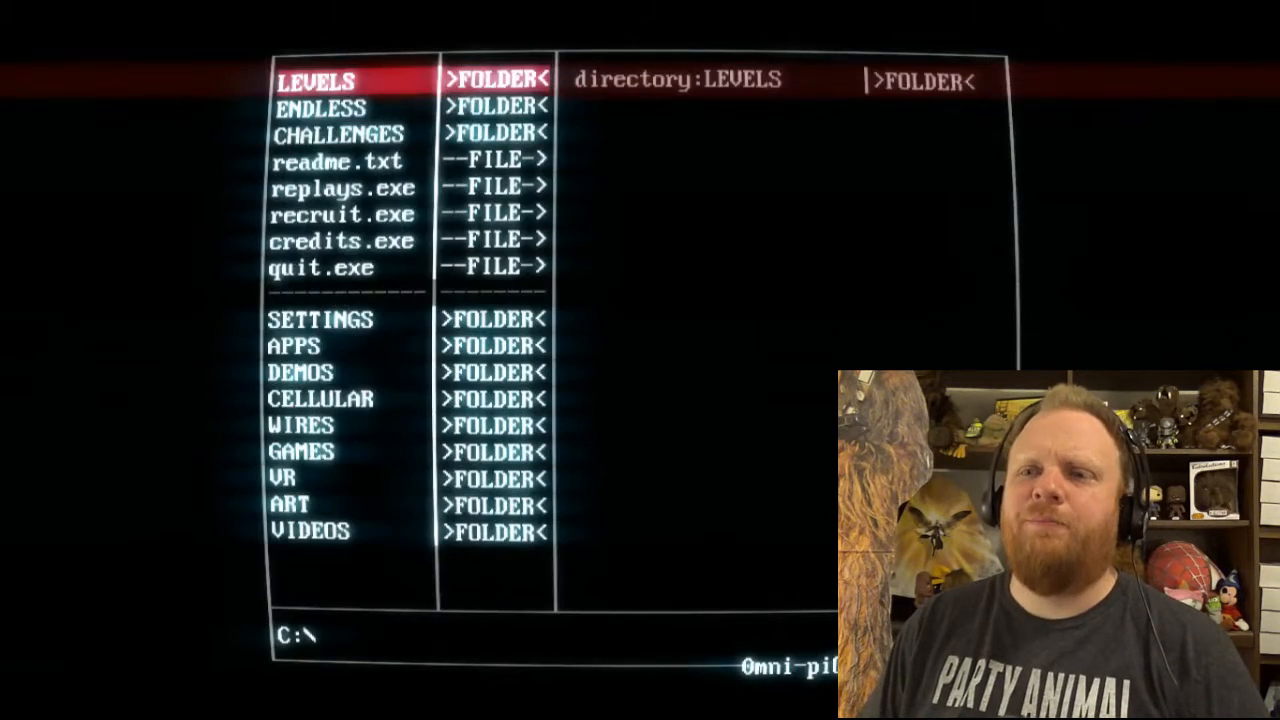
key(Down)
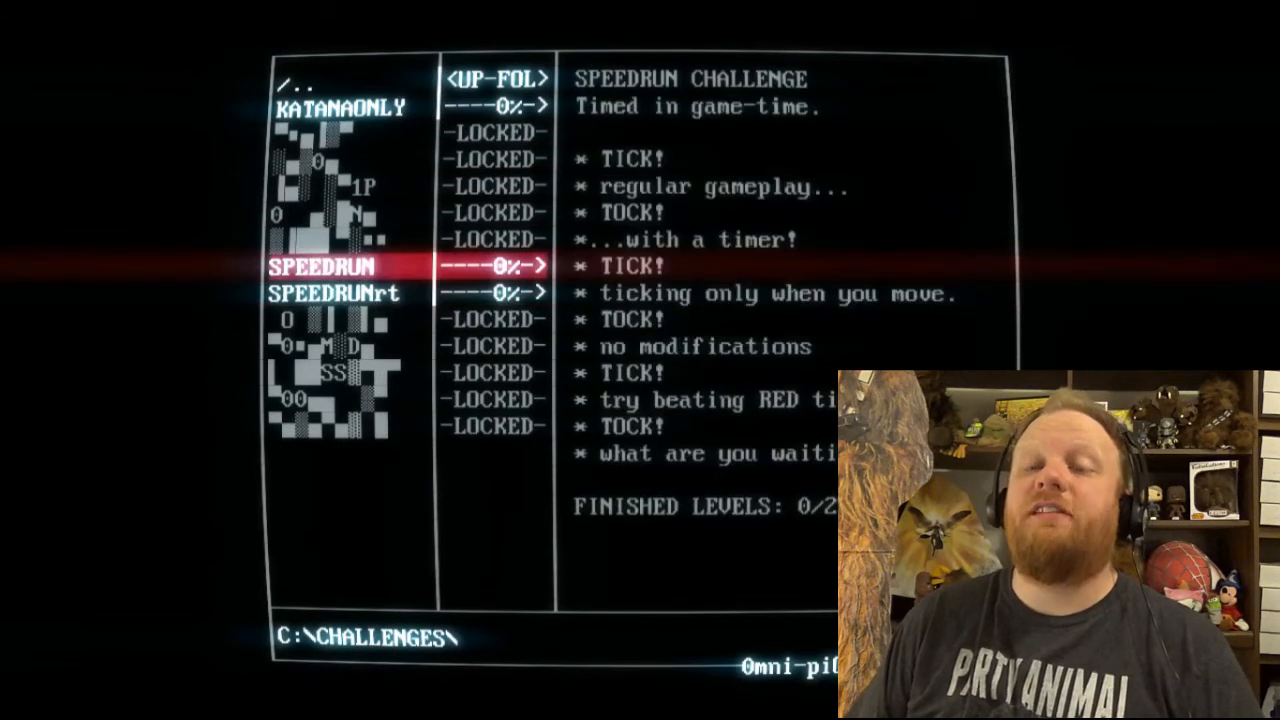
key(down)
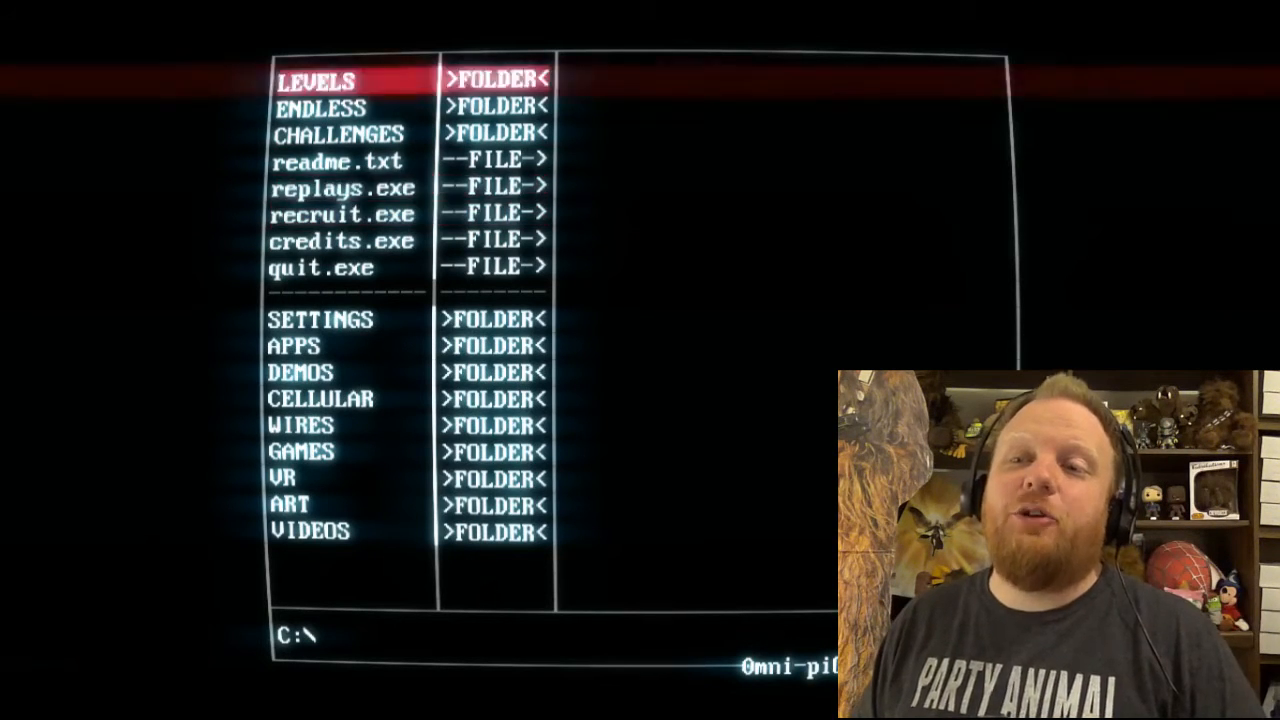
click(316, 80)
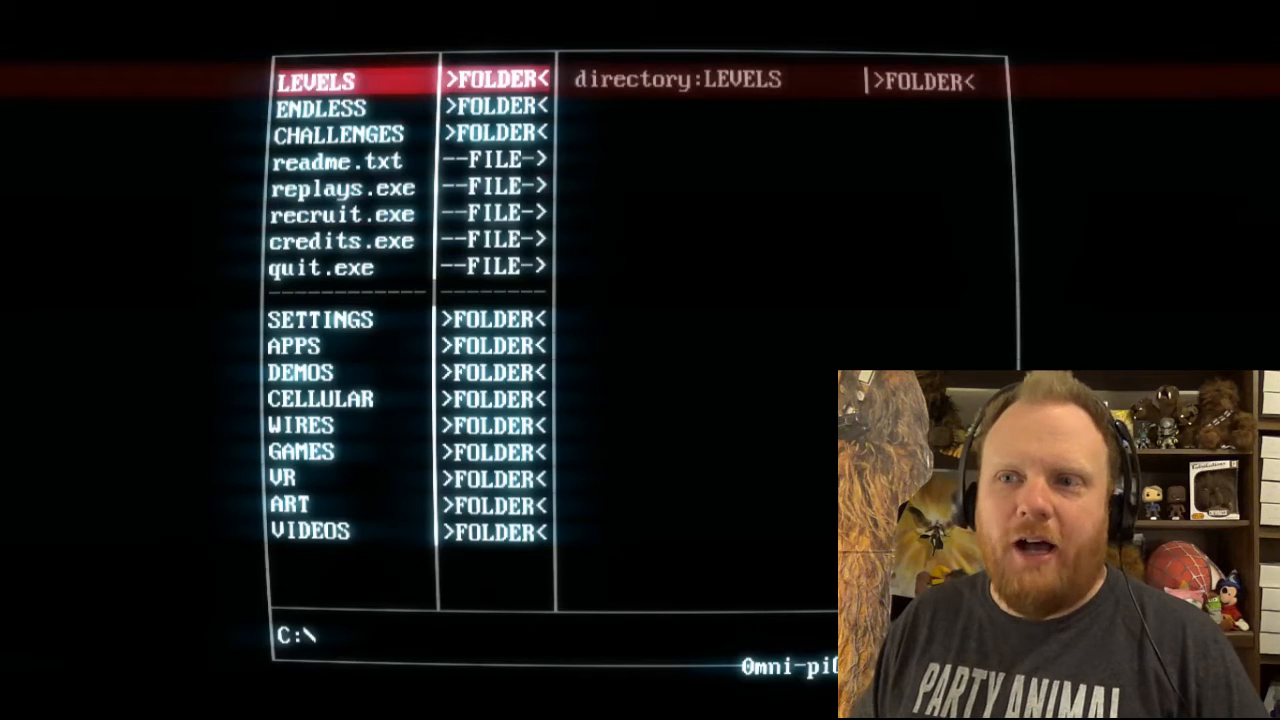
key(Down)
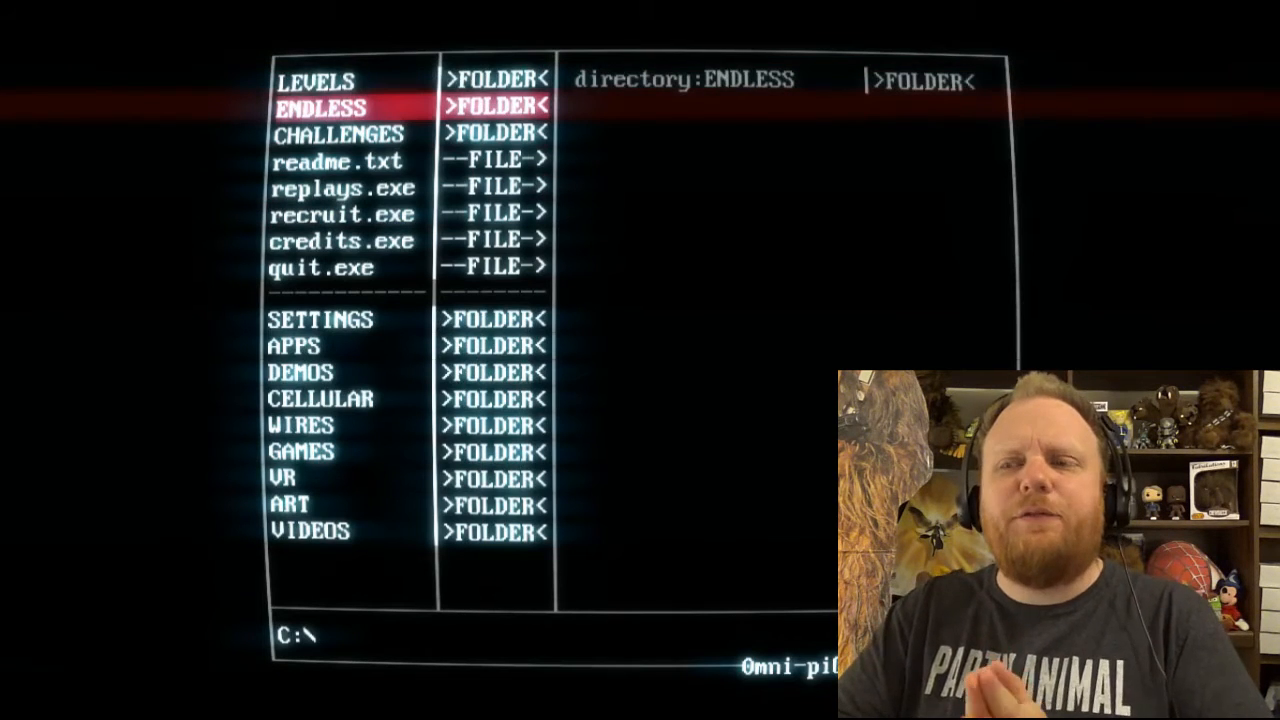